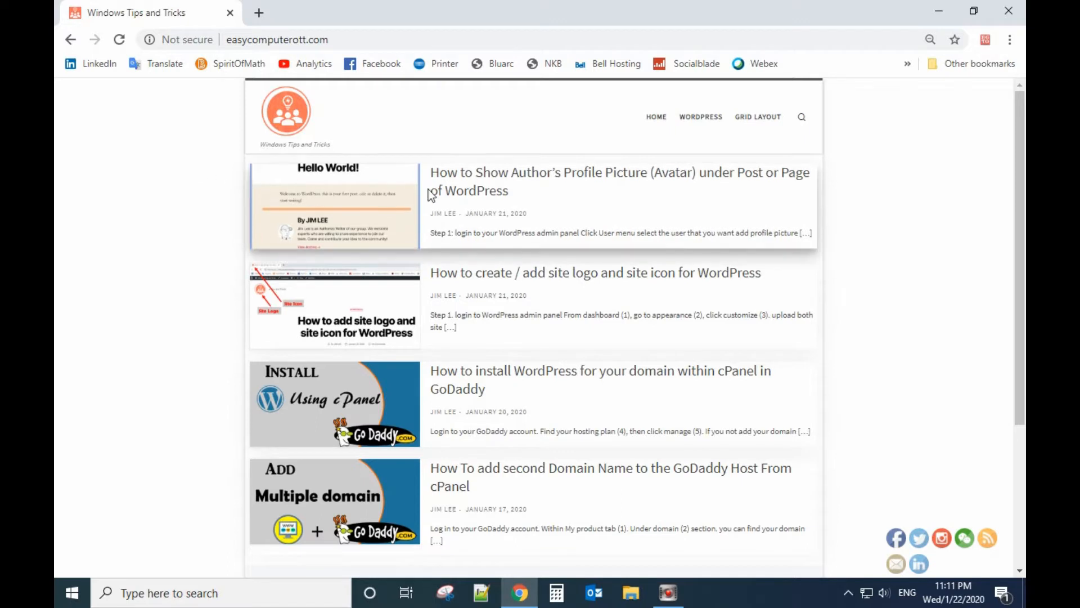
Scroll the homepage and open the Grid Layout page from the top menu.
scroll(down, 3)
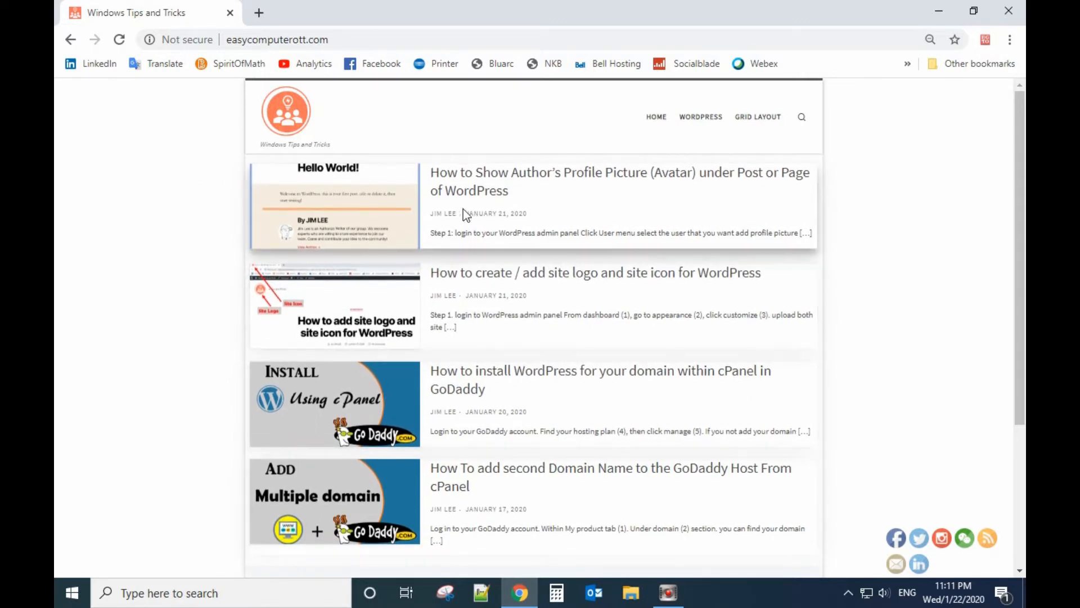
mouse_move(313, 210)
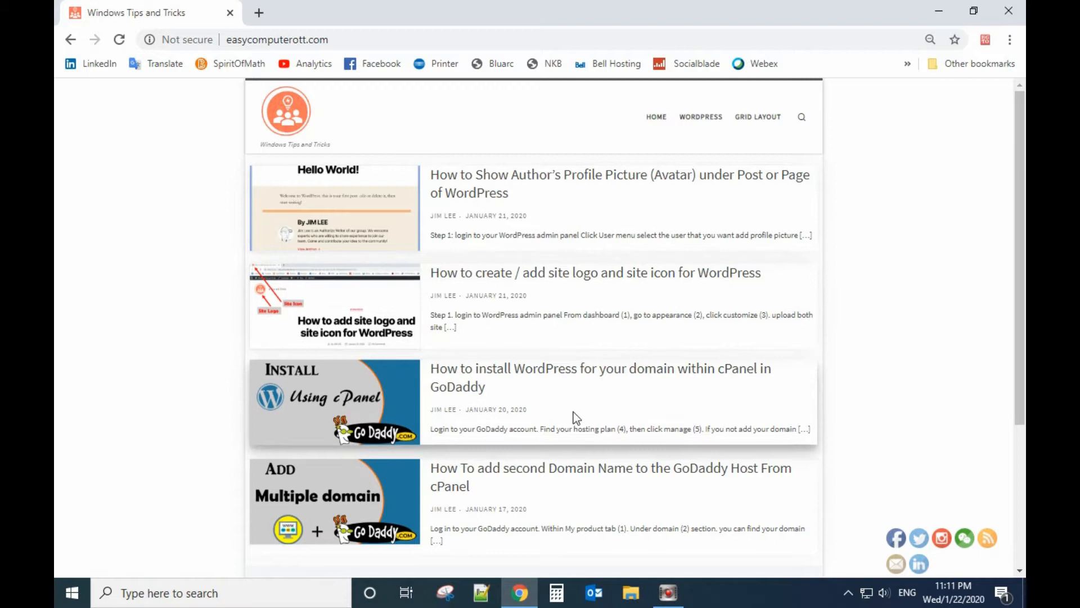
scroll(down, 3)
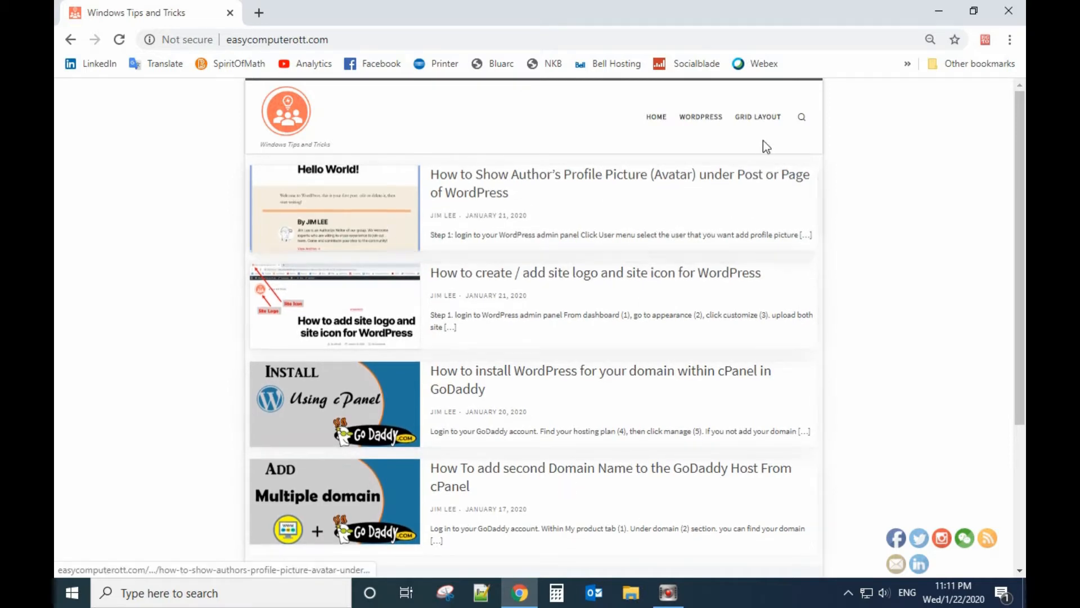
click(758, 117)
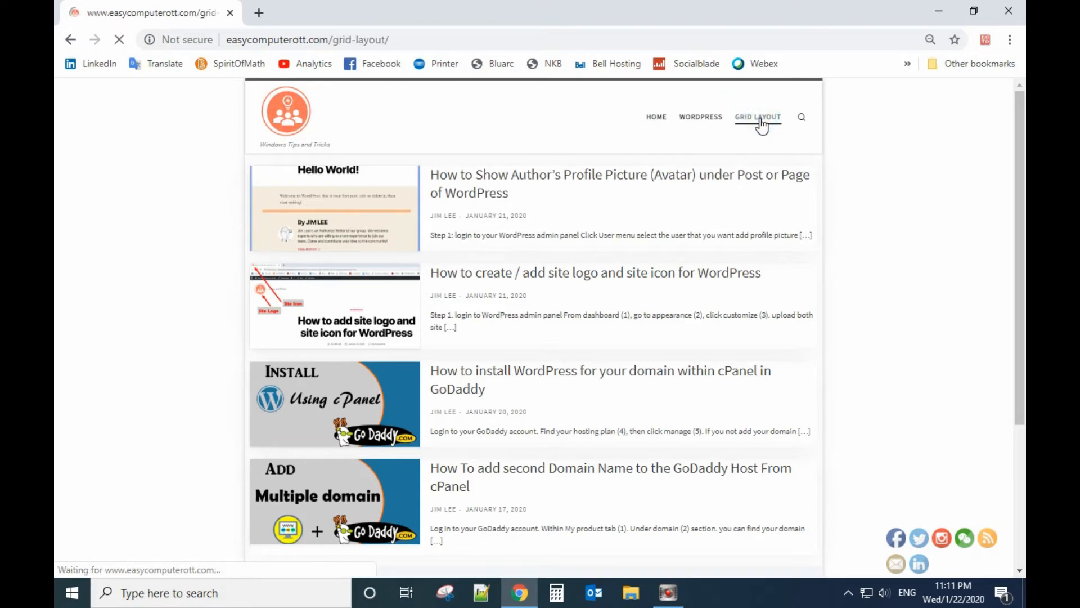
click(757, 117)
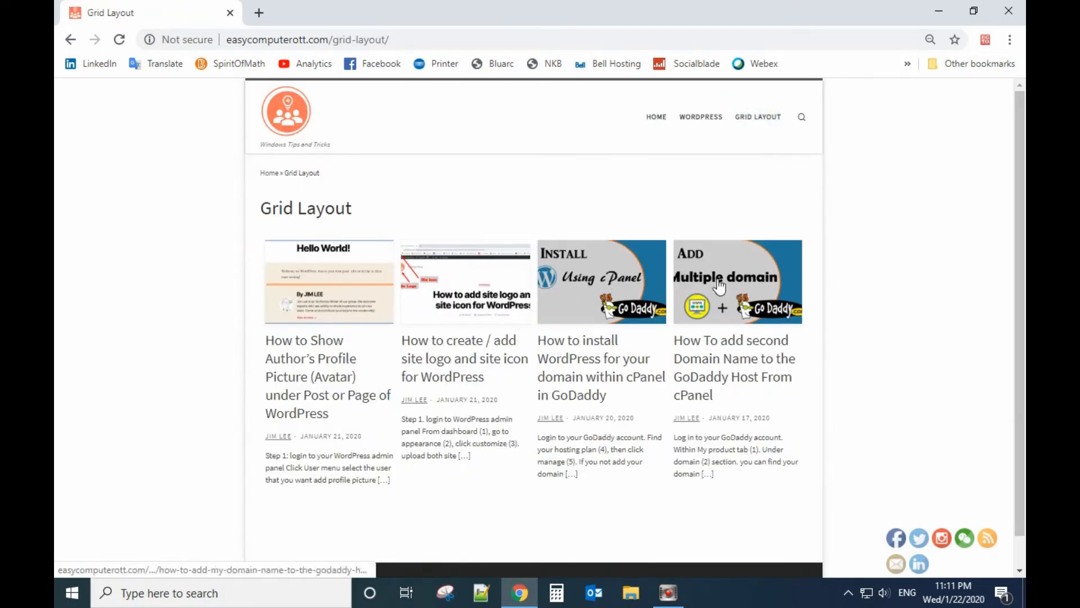
mouse_move(451, 300)
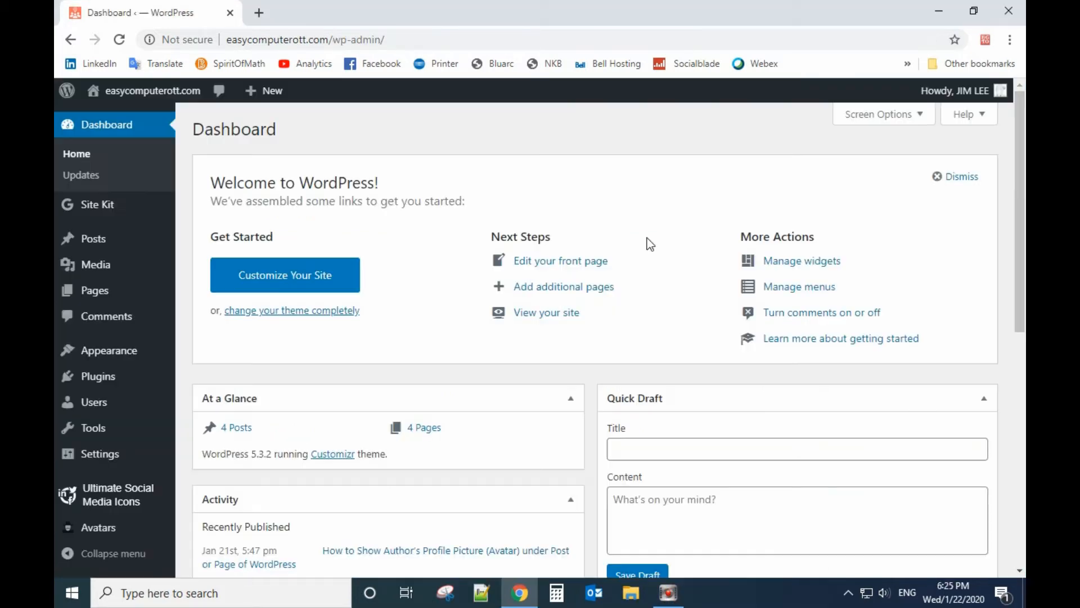
mouse_move(421, 234)
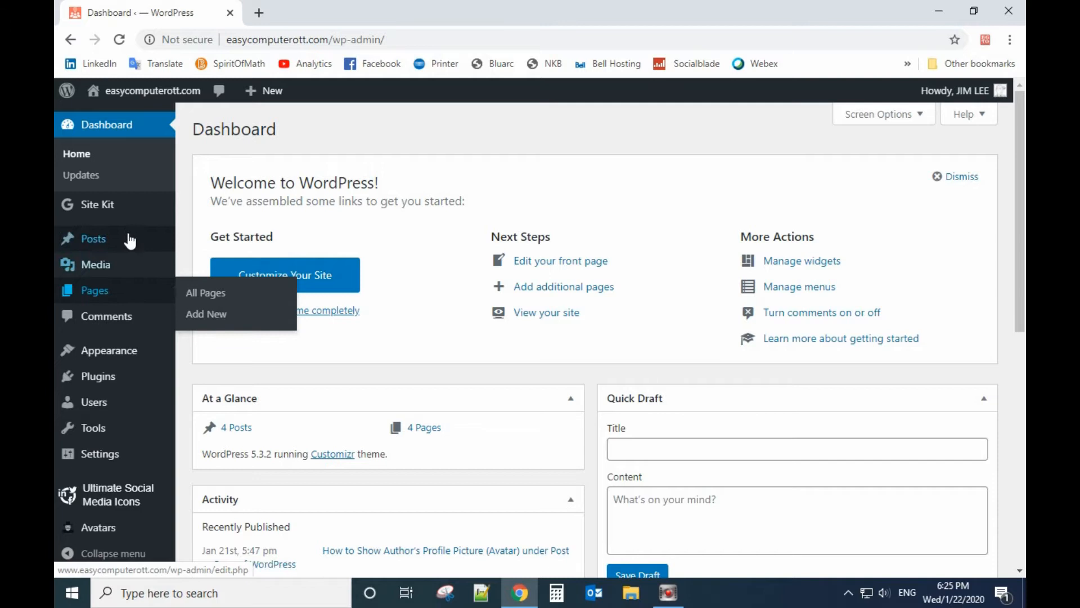
mouse_move(95, 290)
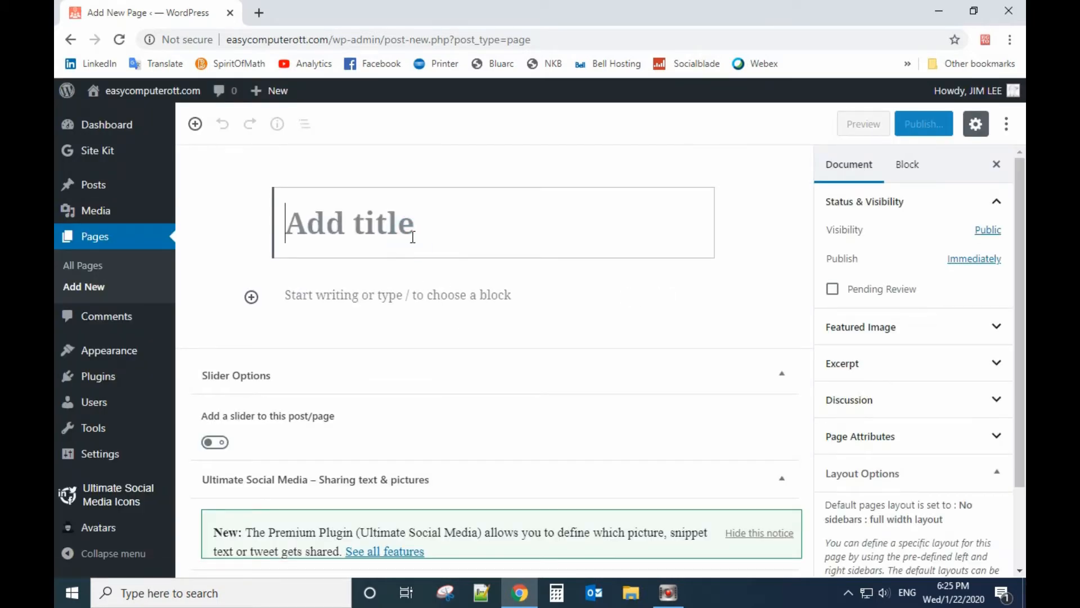
Title a new page 'new' and bring up the block inserter in its content area.
text(new)
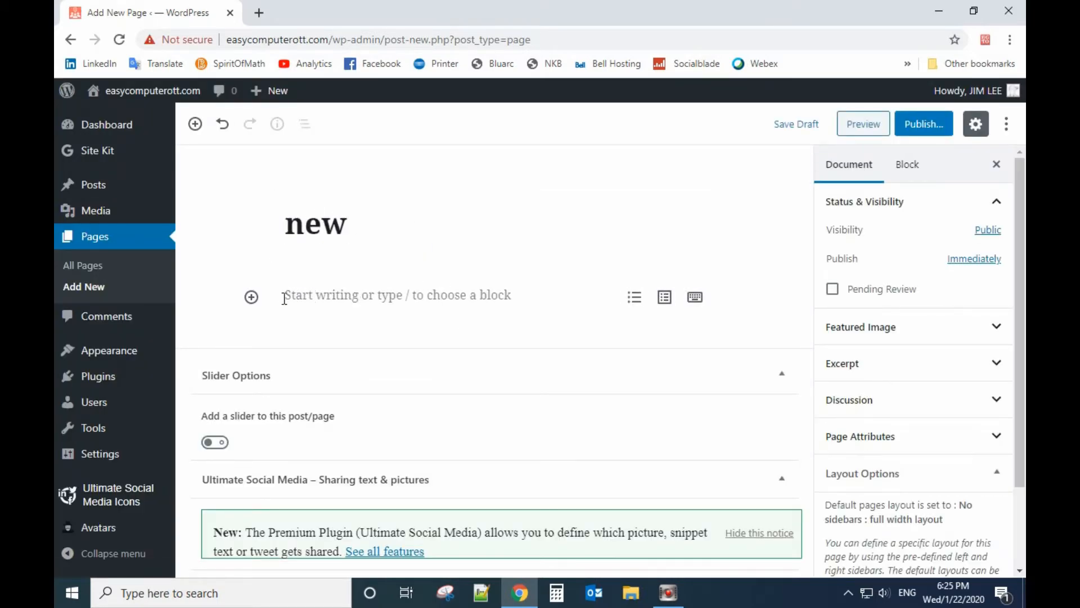
click(251, 297)
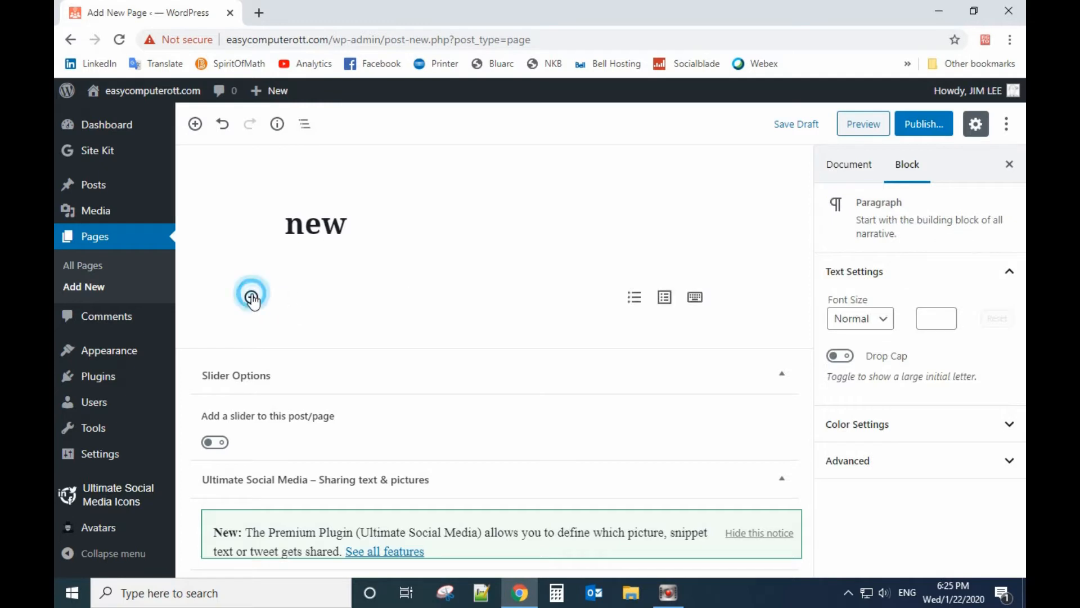
click(251, 296)
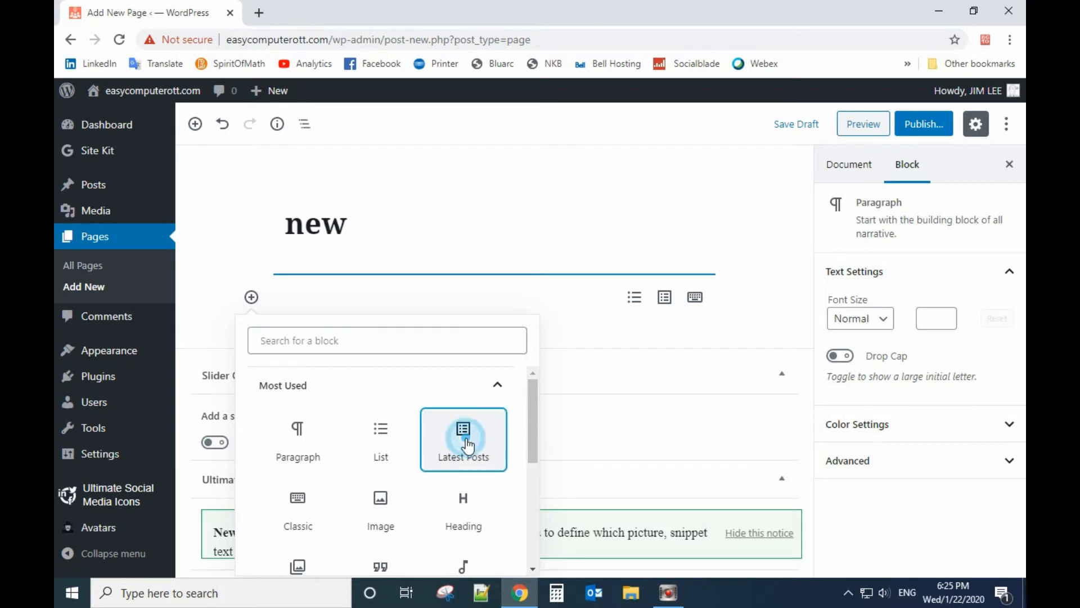
Insert a Latest Posts block and try the grid view with more columns.
click(463, 439)
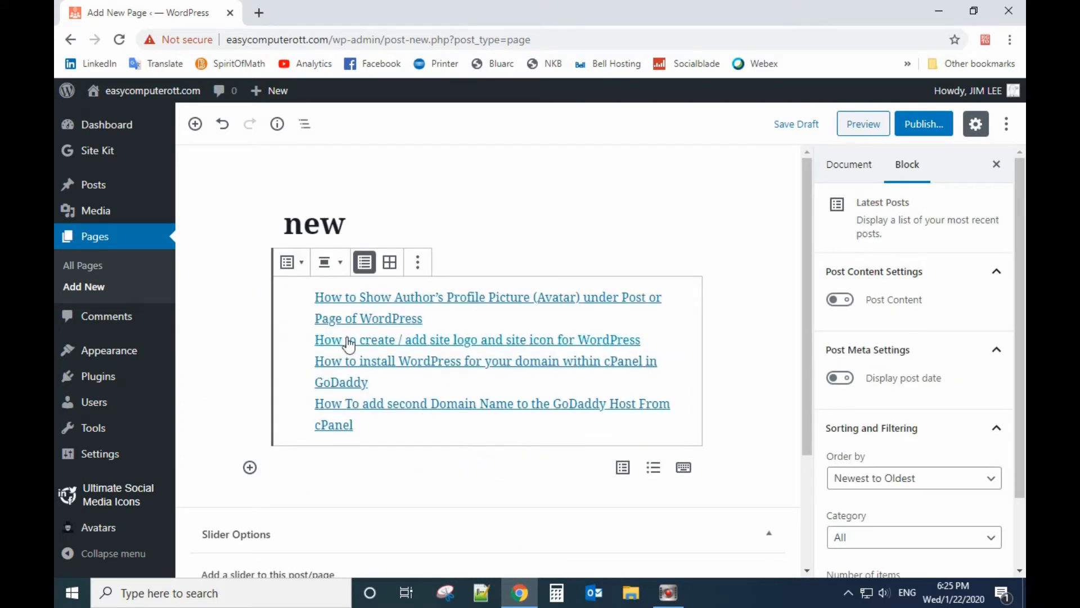
mouse_move(364, 262)
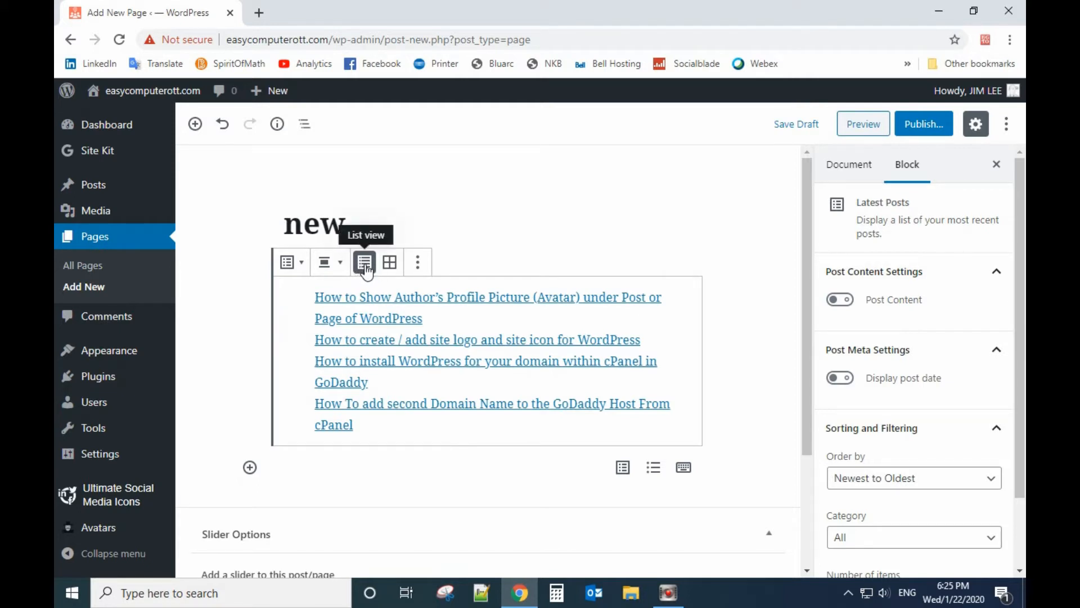
mouse_move(389, 262)
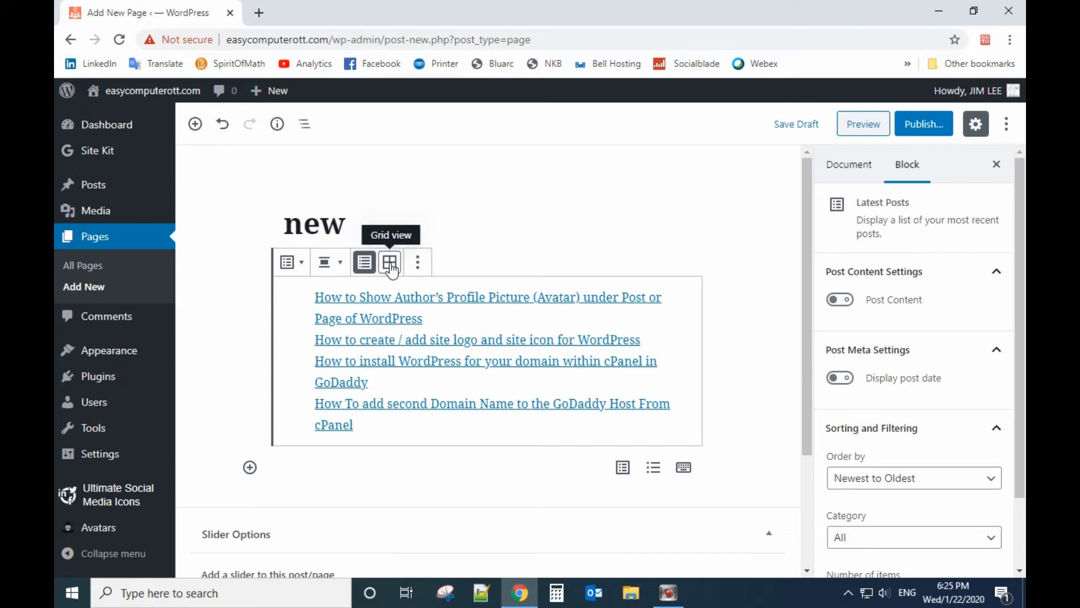
click(389, 263)
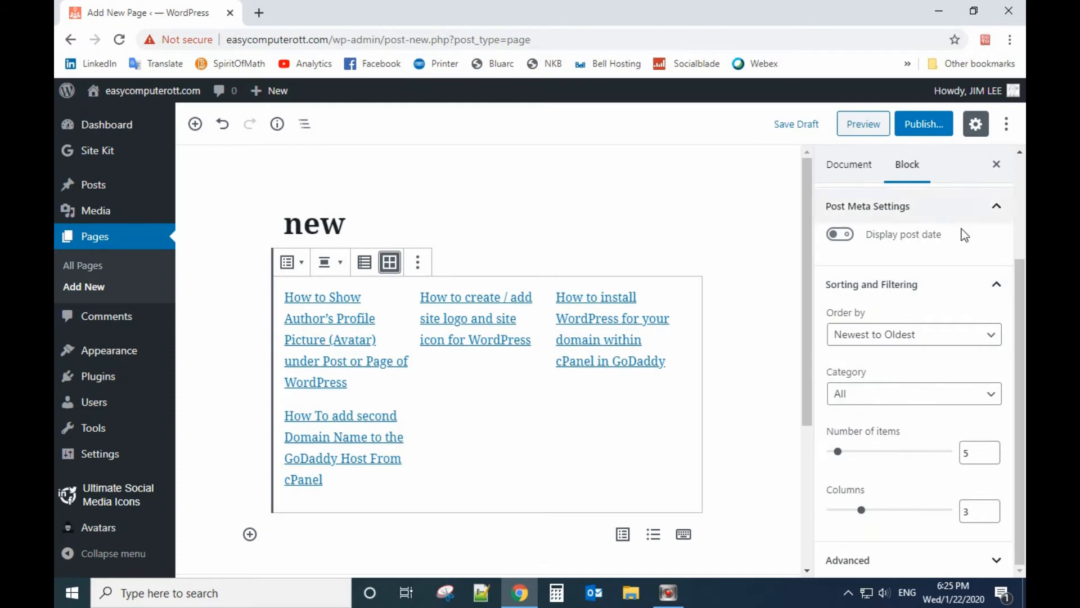
mouse_move(847, 459)
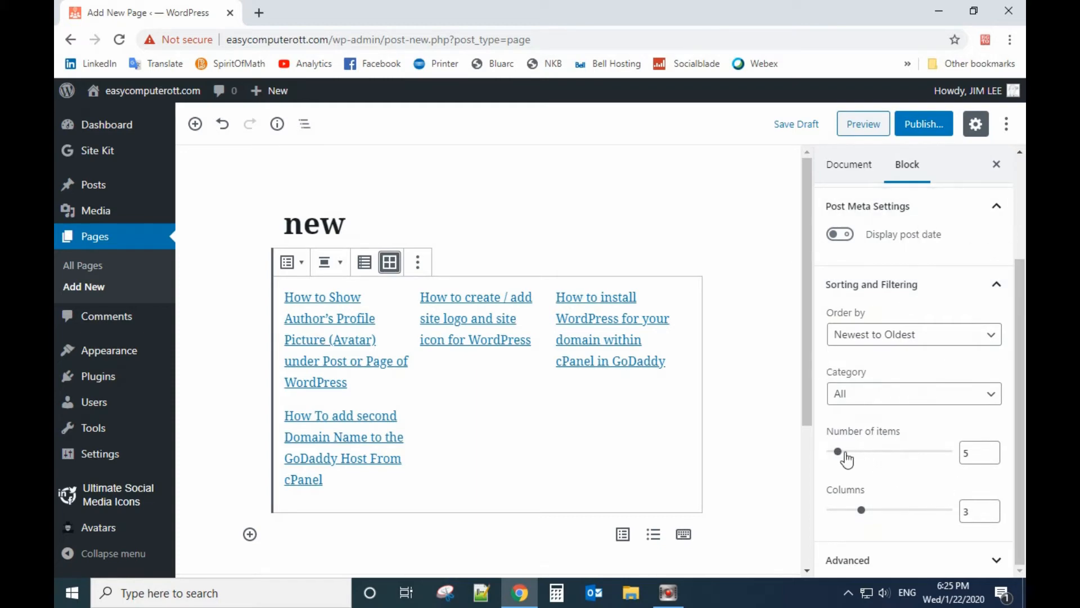
mouse_move(909, 473)
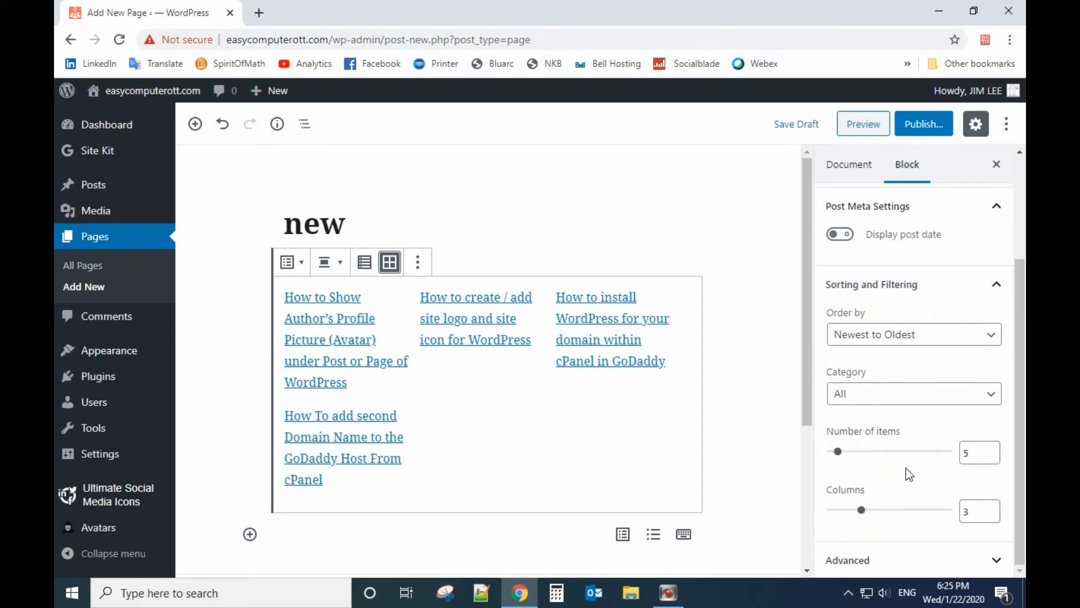
drag(860, 509, 889, 509)
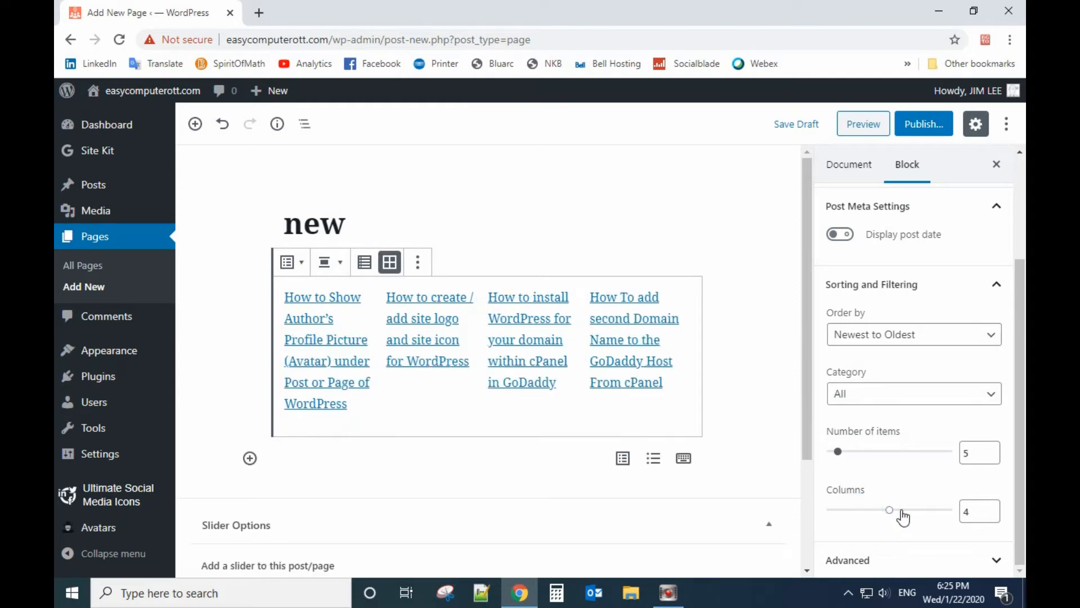
Set the Latest Posts Number of items slider to 18.
drag(888, 509, 861, 509)
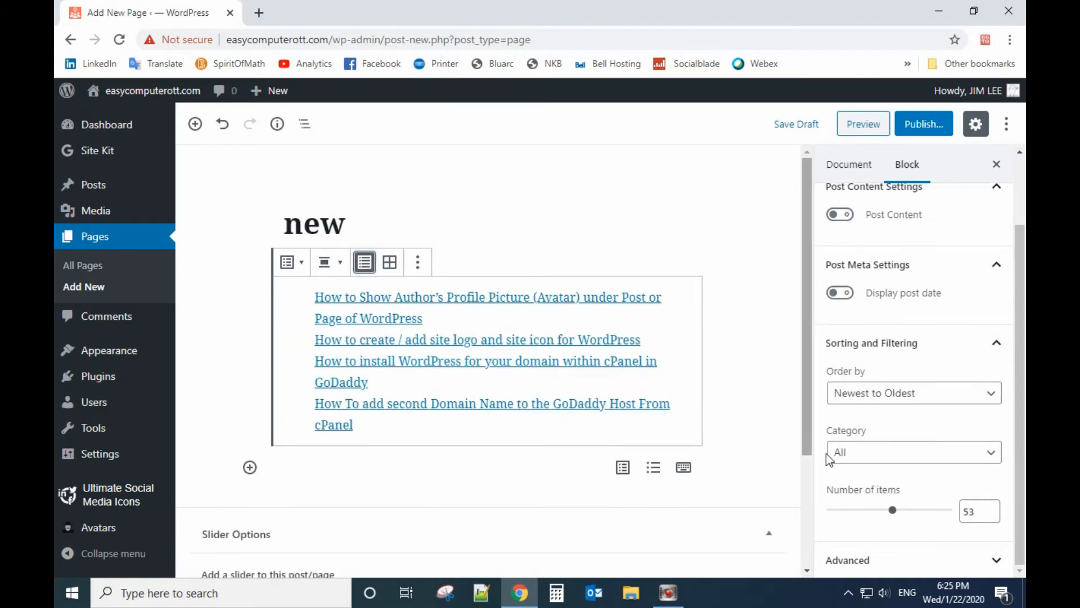
mouse_move(897, 517)
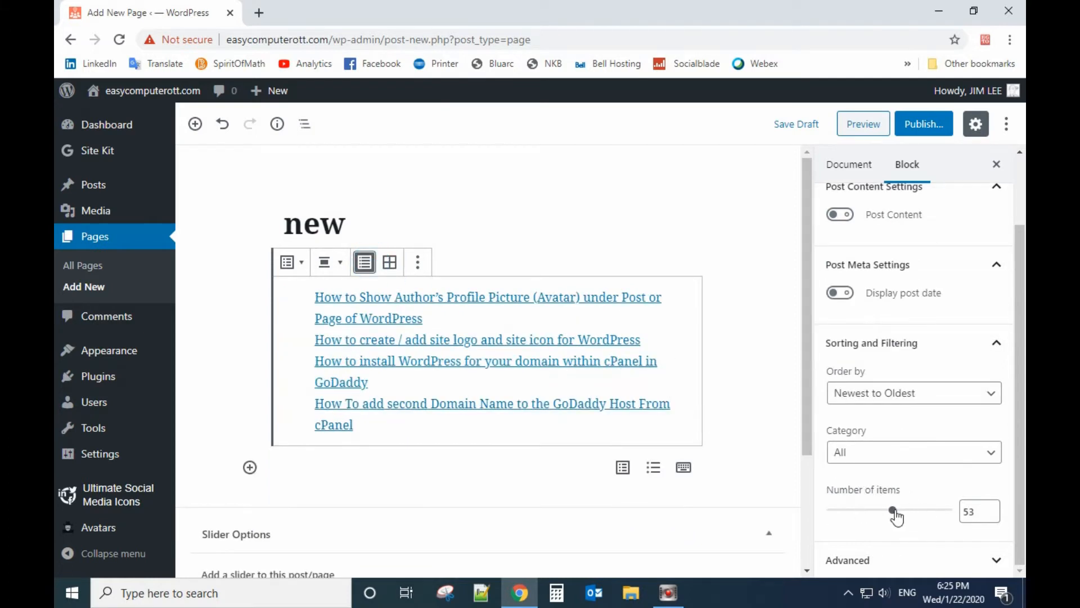
drag(892, 509, 839, 510)
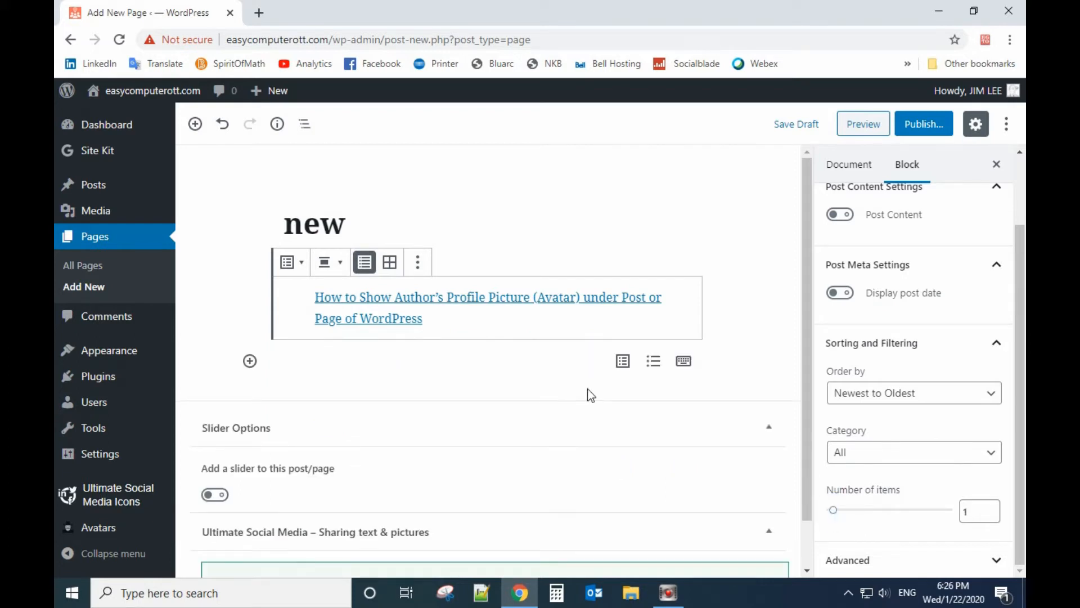
click(848, 509)
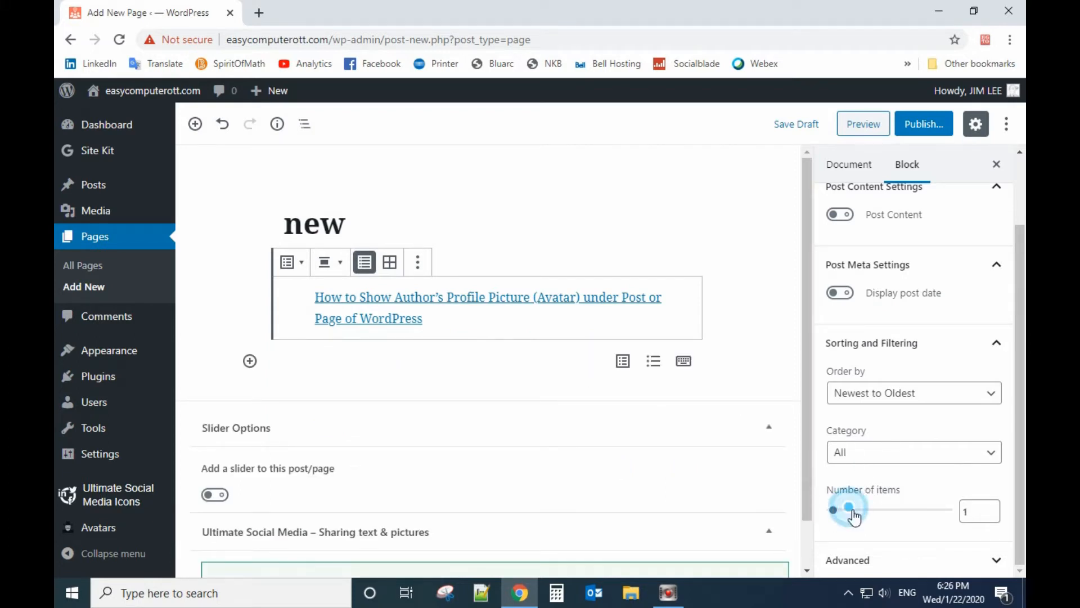
drag(849, 509, 853, 509)
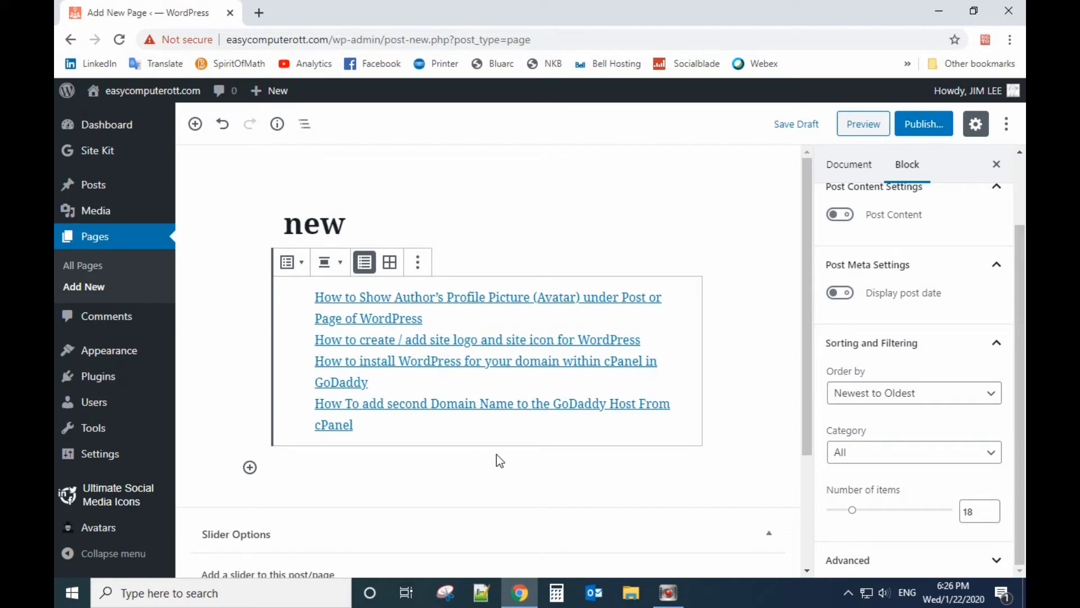
mouse_move(314, 317)
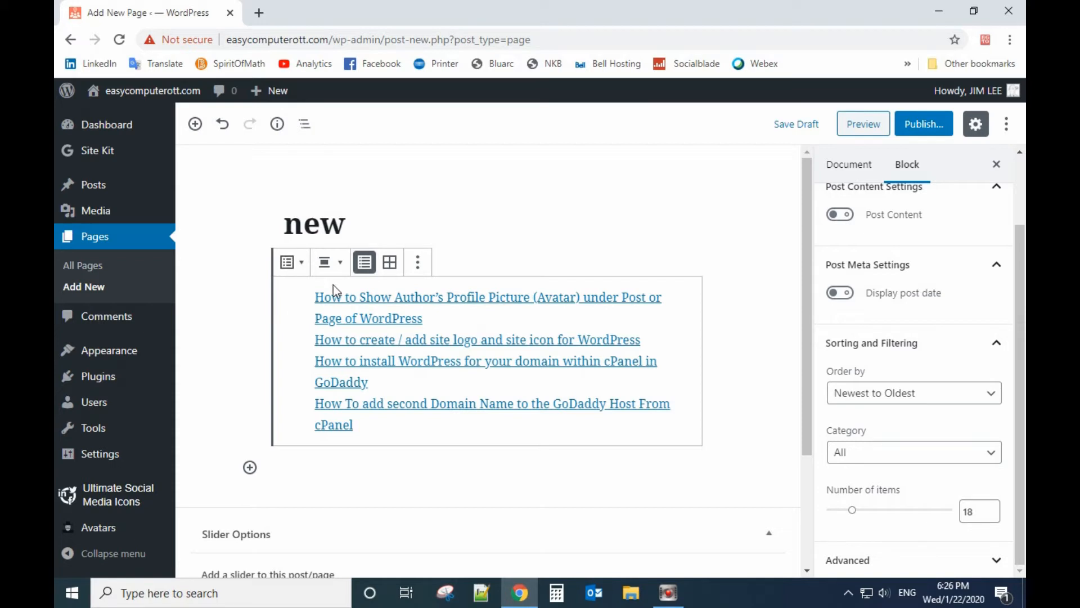
mouse_move(298, 292)
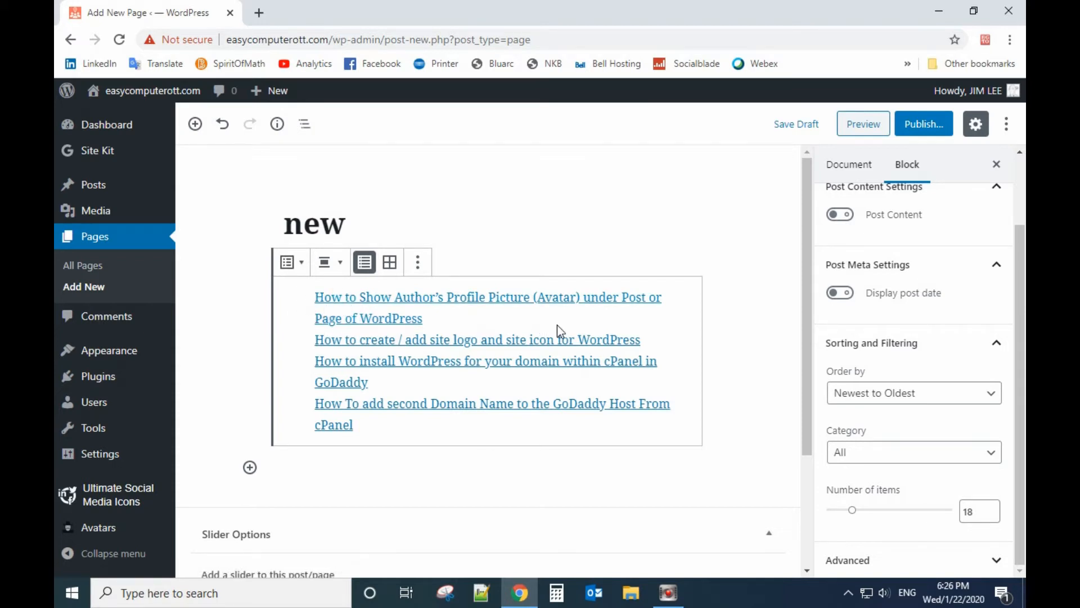
mouse_move(299, 310)
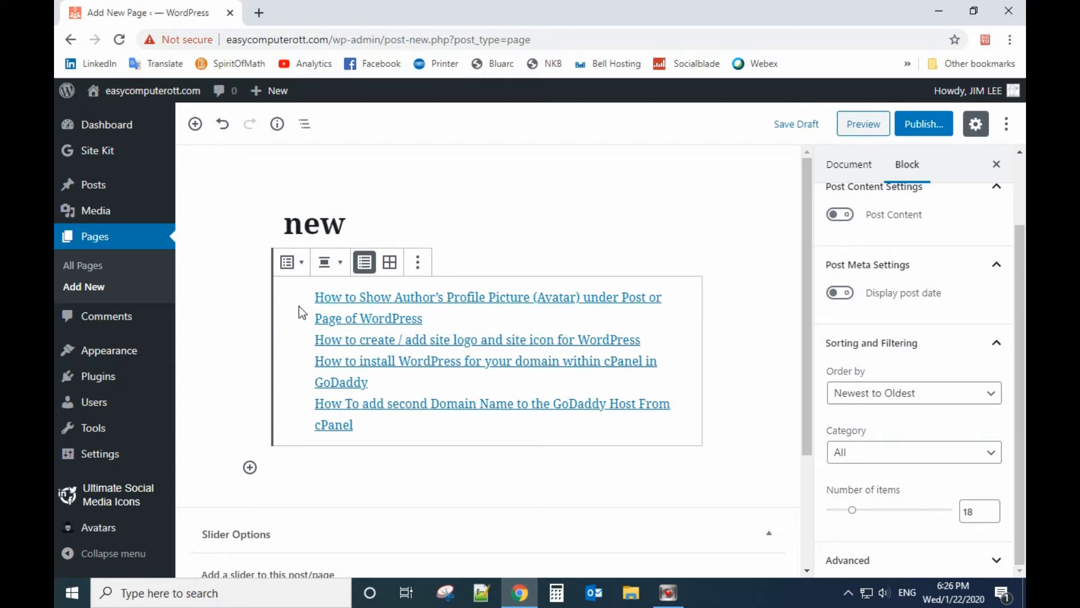
mouse_move(93, 402)
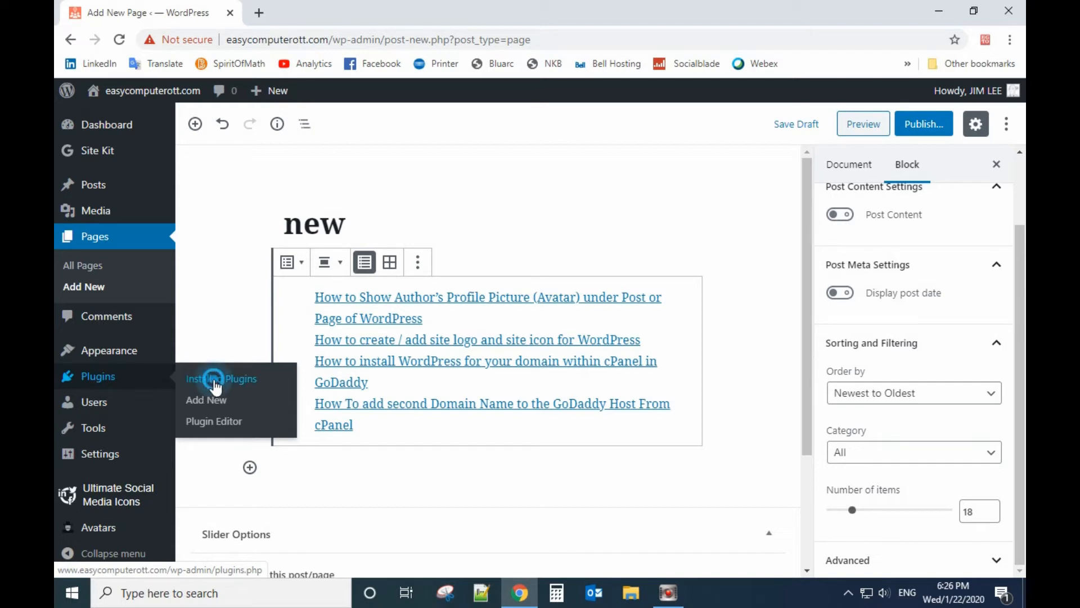
Search the Add New plugins page for 'nimble'.
click(221, 378)
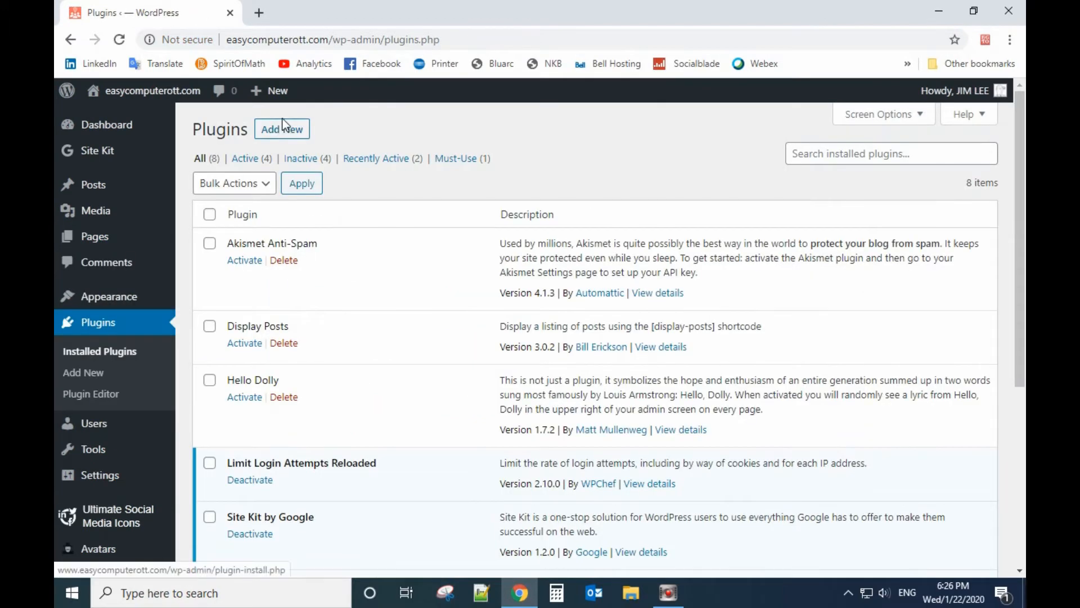
click(282, 130)
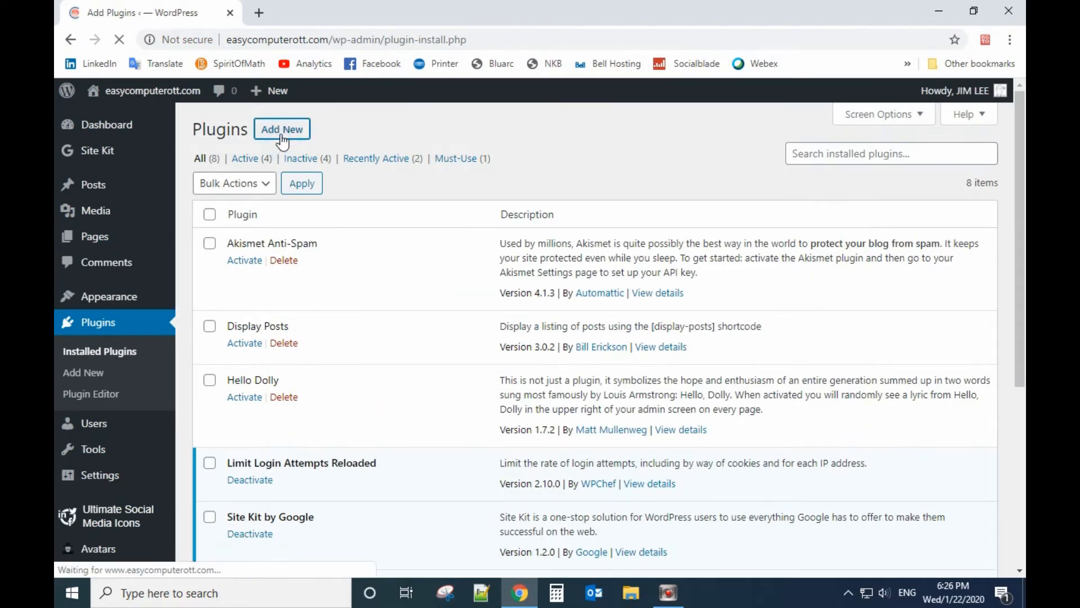
click(282, 129)
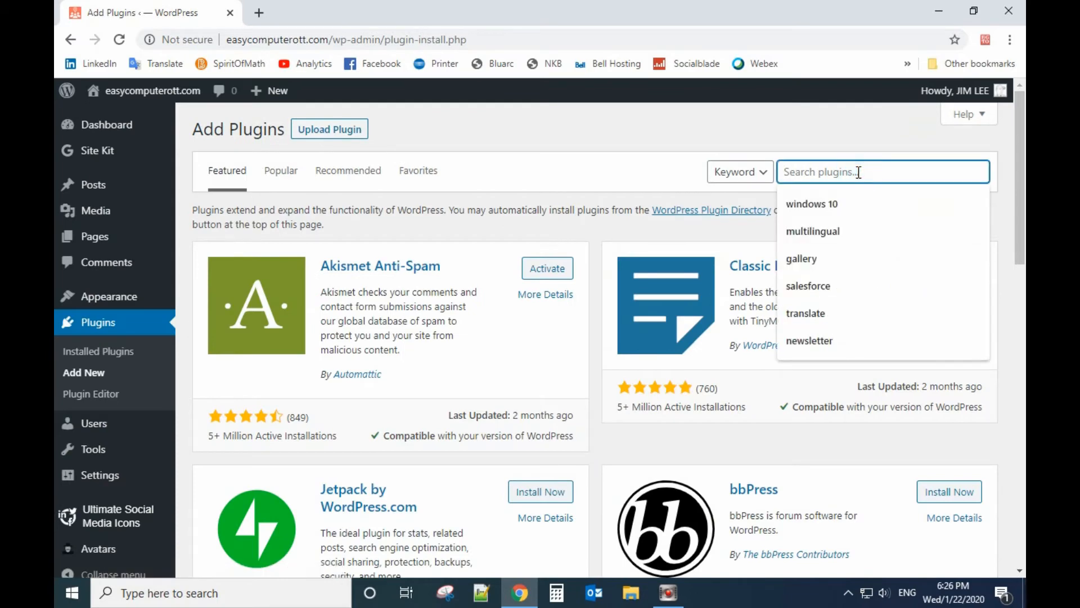
text(ni)
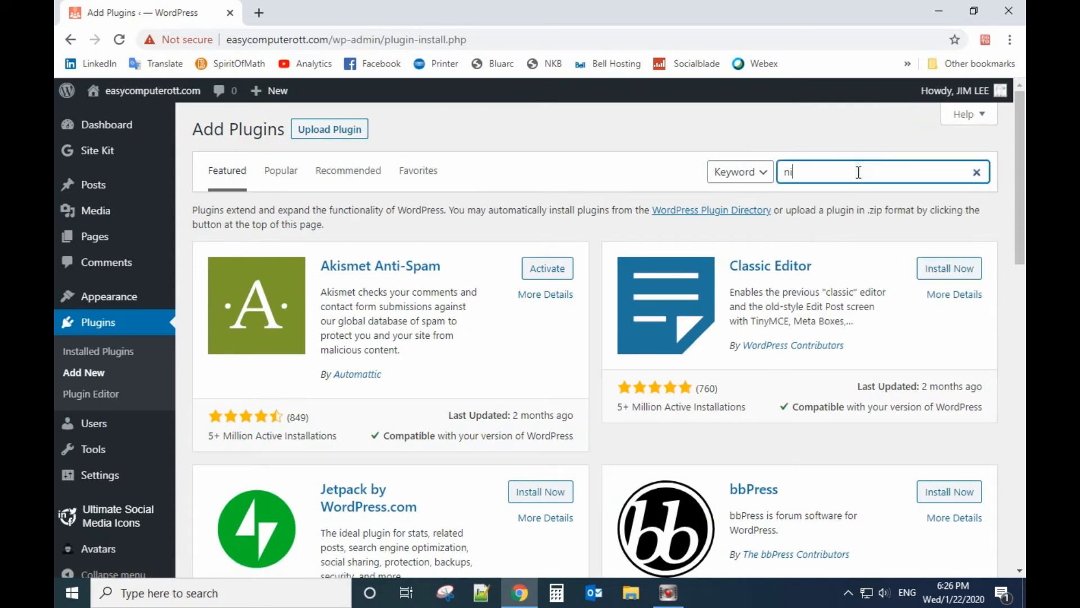
key(Enter)
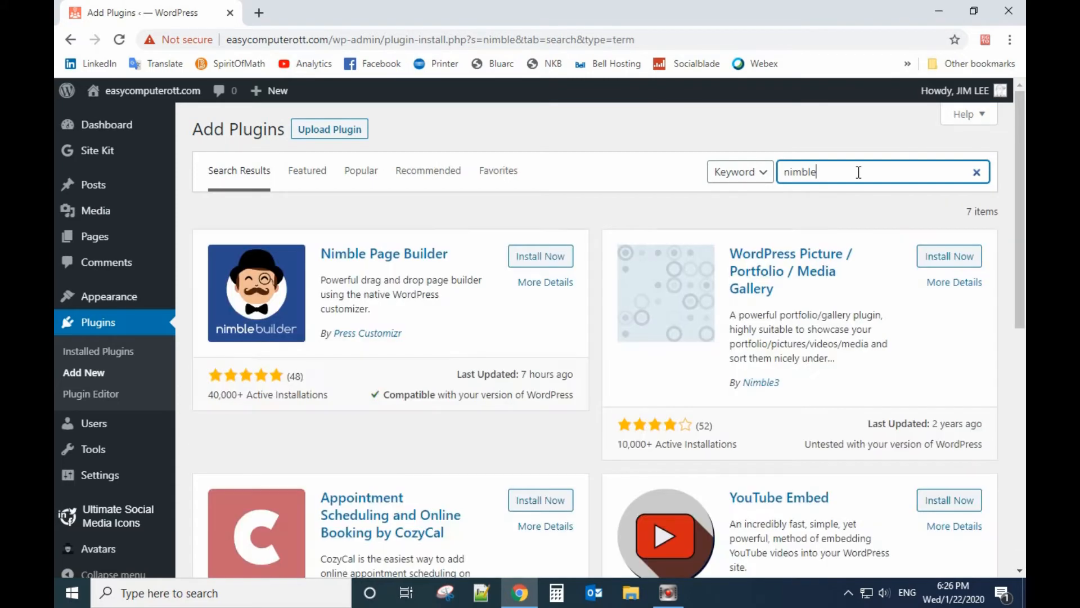
mouse_move(395, 265)
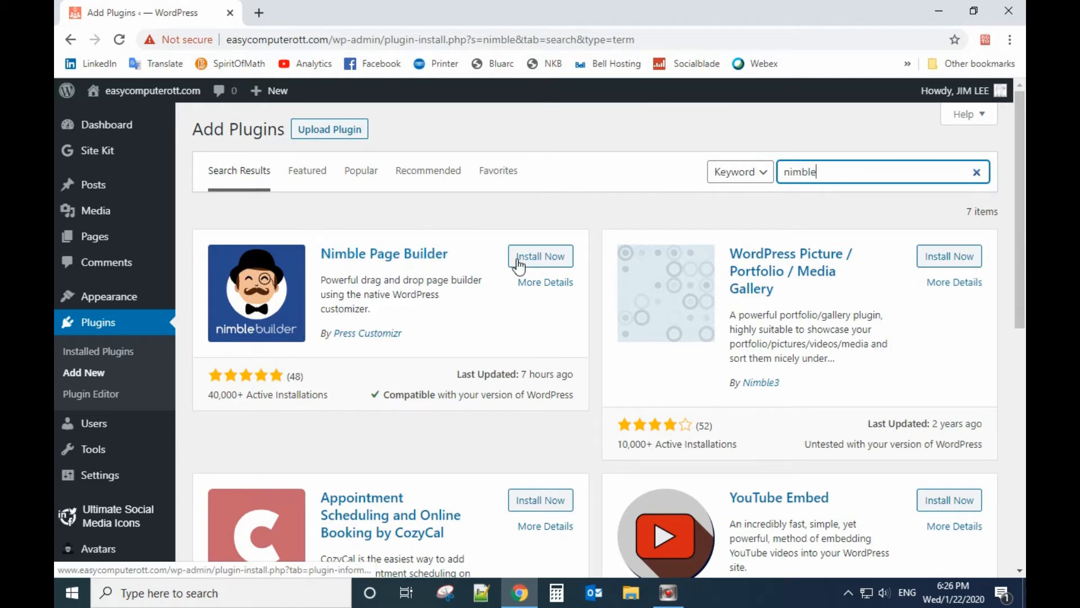
Install and activate the Nimble Page Builder plugin.
click(540, 255)
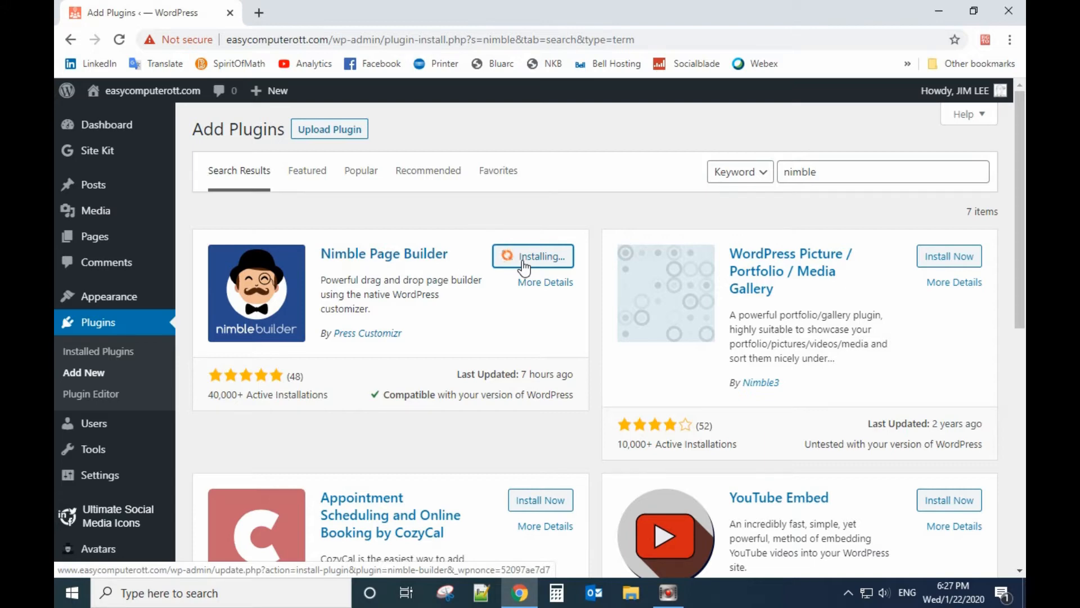
mouse_move(448, 269)
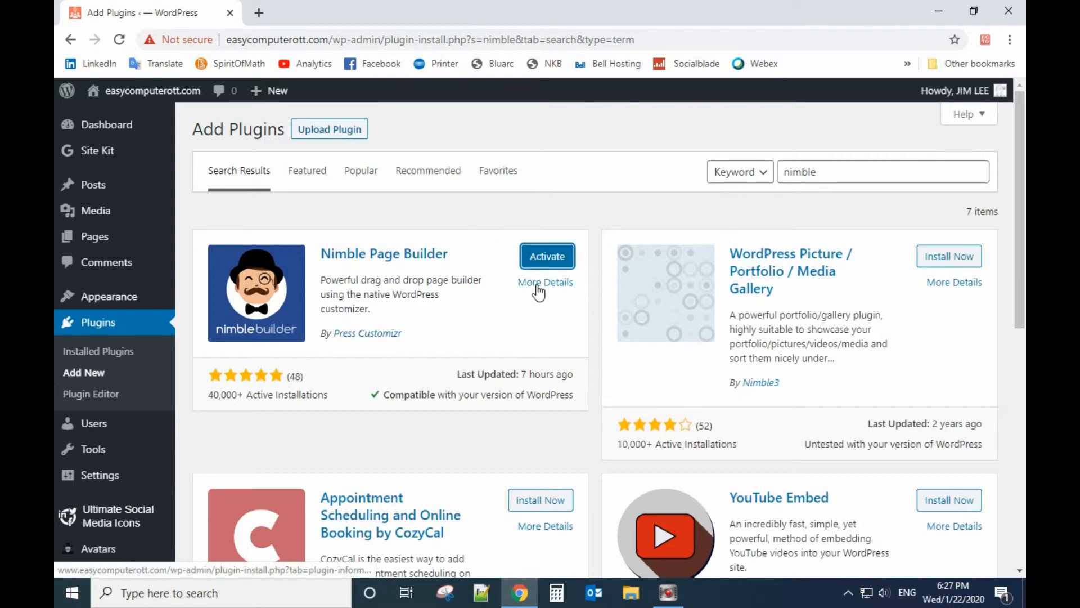
click(546, 256)
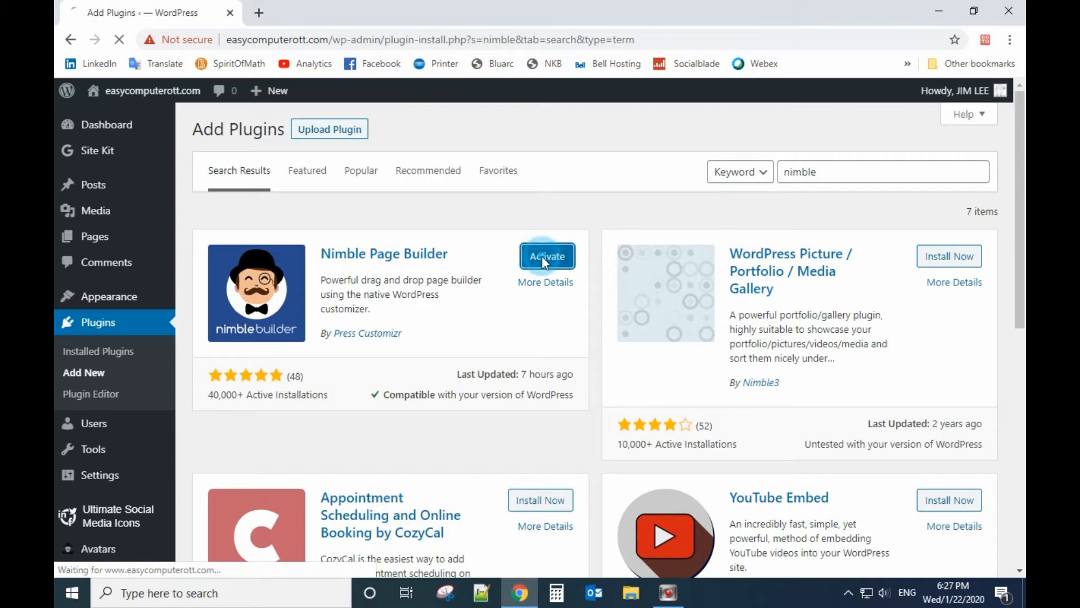
click(546, 256)
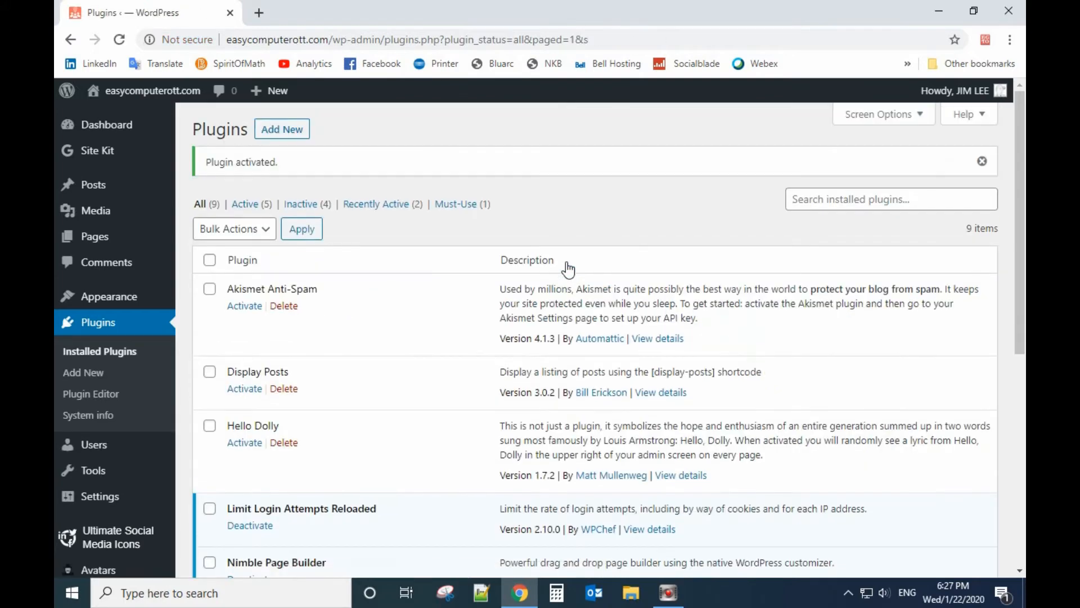
mouse_move(207, 260)
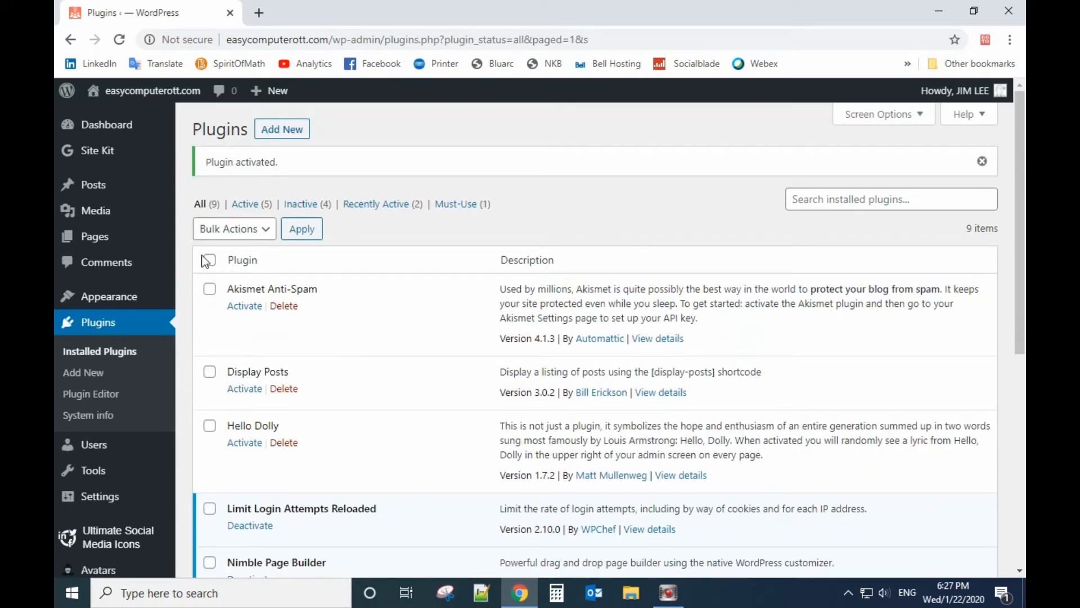
mouse_move(94, 237)
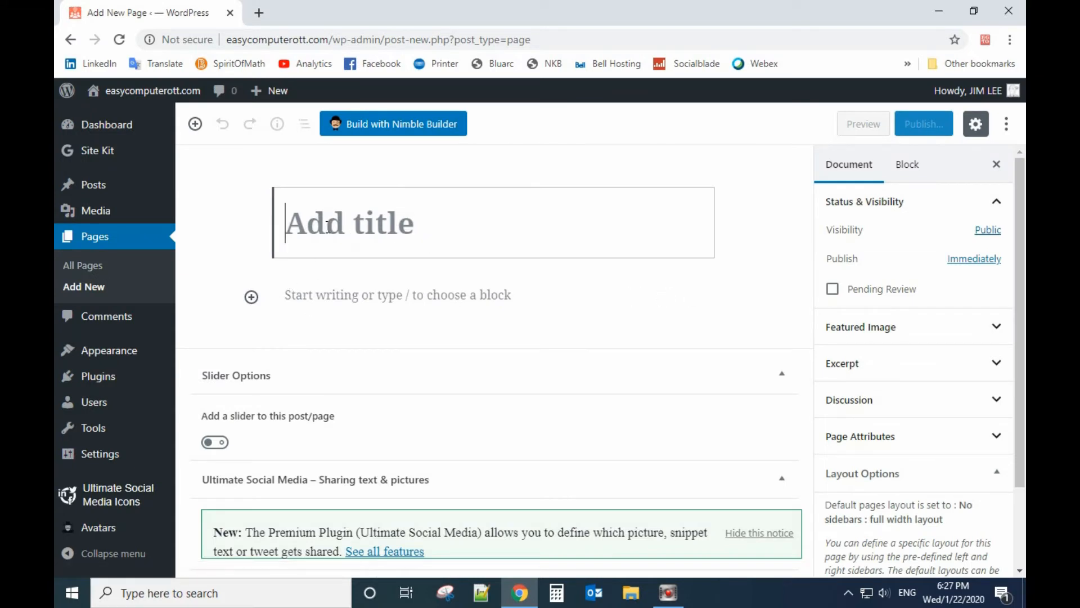
Create a page titled 'new page' and publish it, confirming the publish.
text(new page)
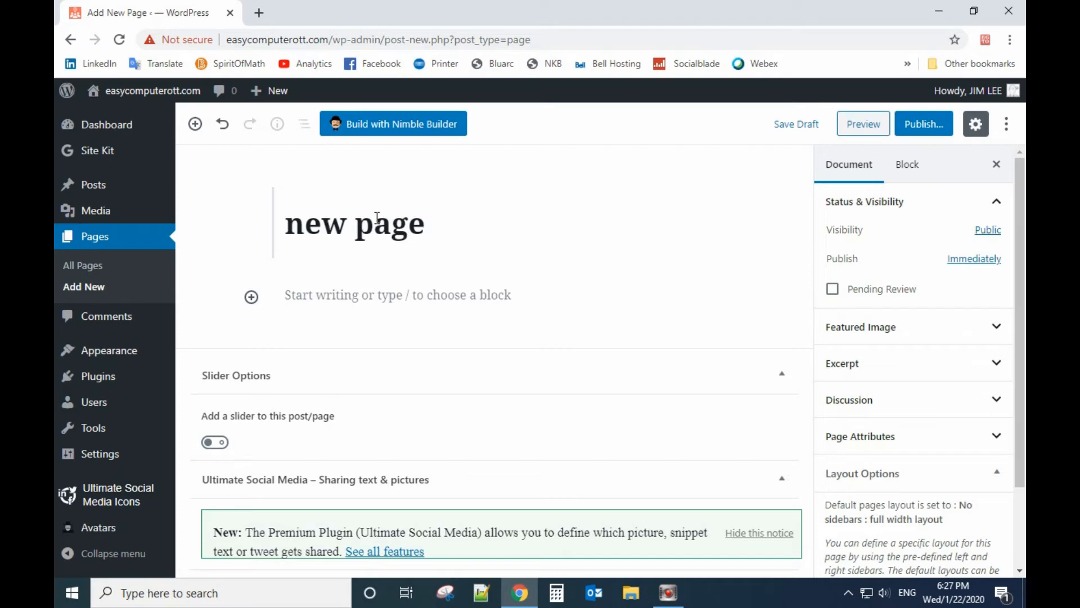
mouse_move(393, 131)
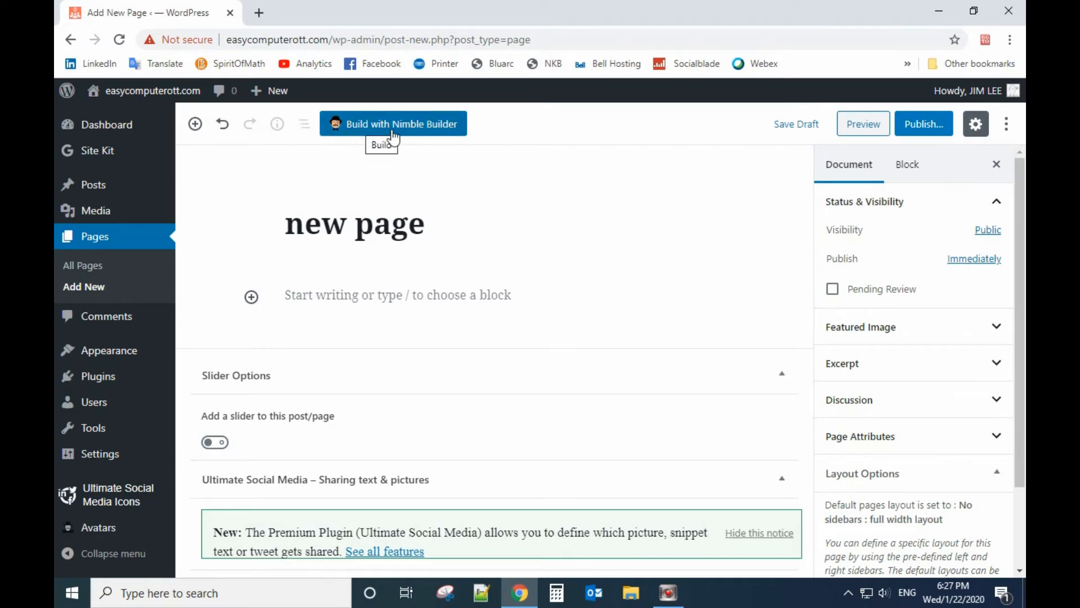
mouse_move(423, 132)
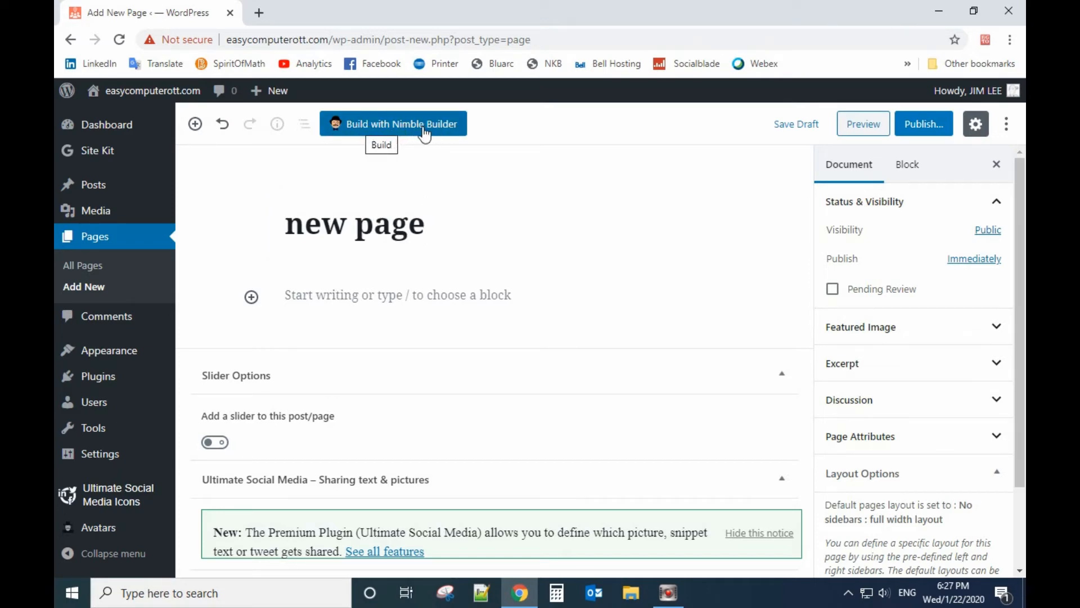
click(394, 124)
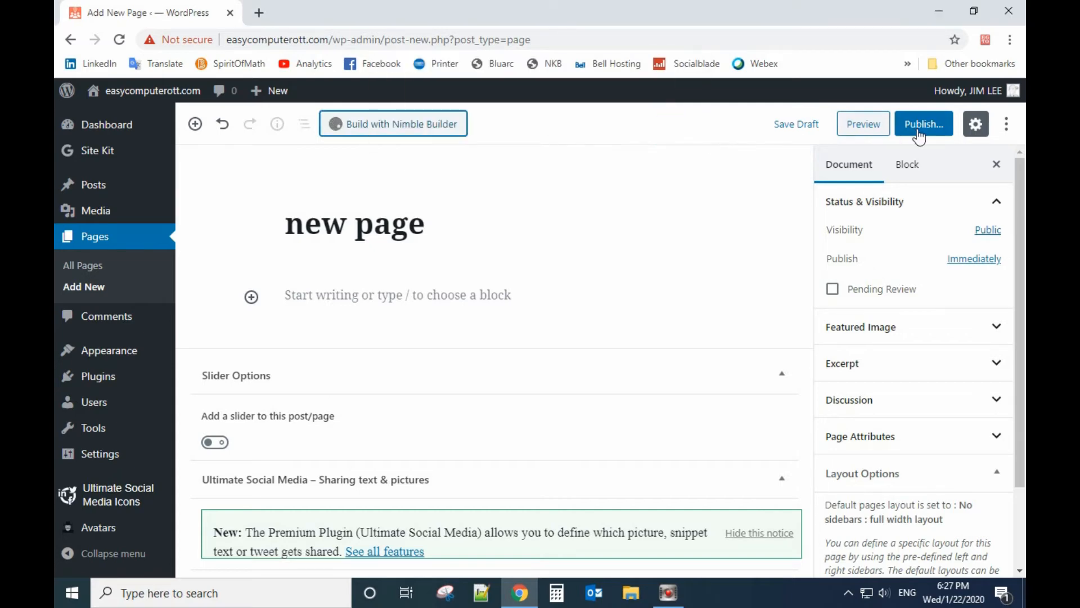
click(924, 124)
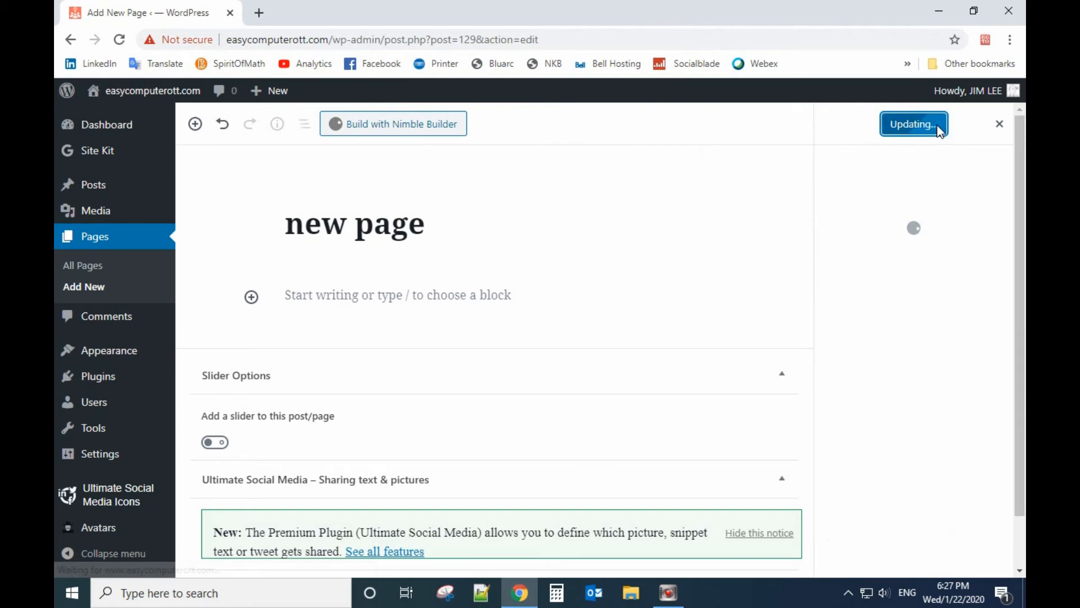
click(913, 124)
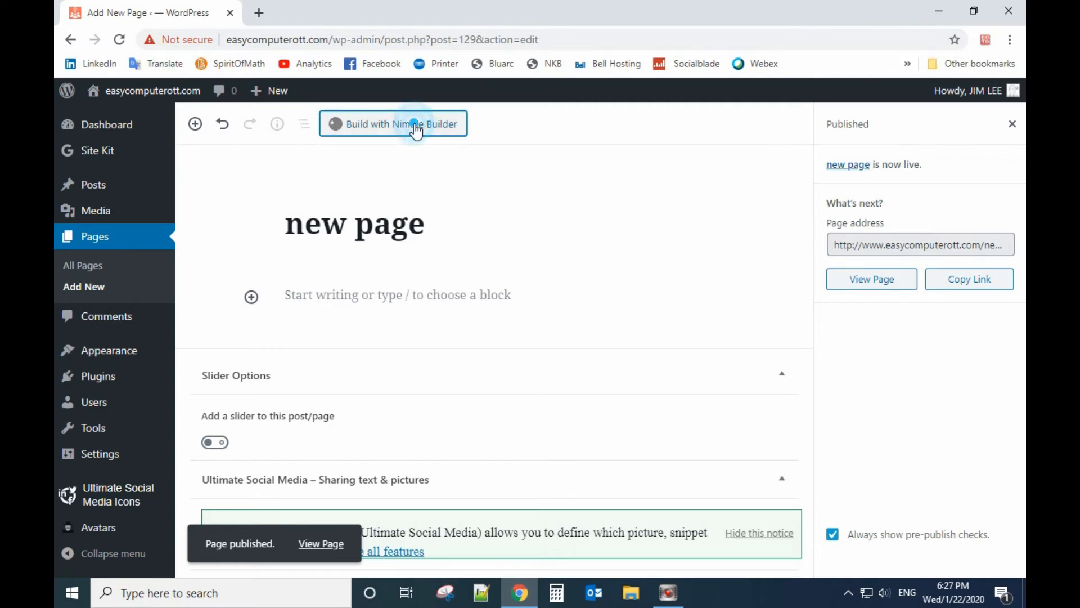
Launch Nimble Builder on the page and drop a Post Grid module into a new section.
click(393, 123)
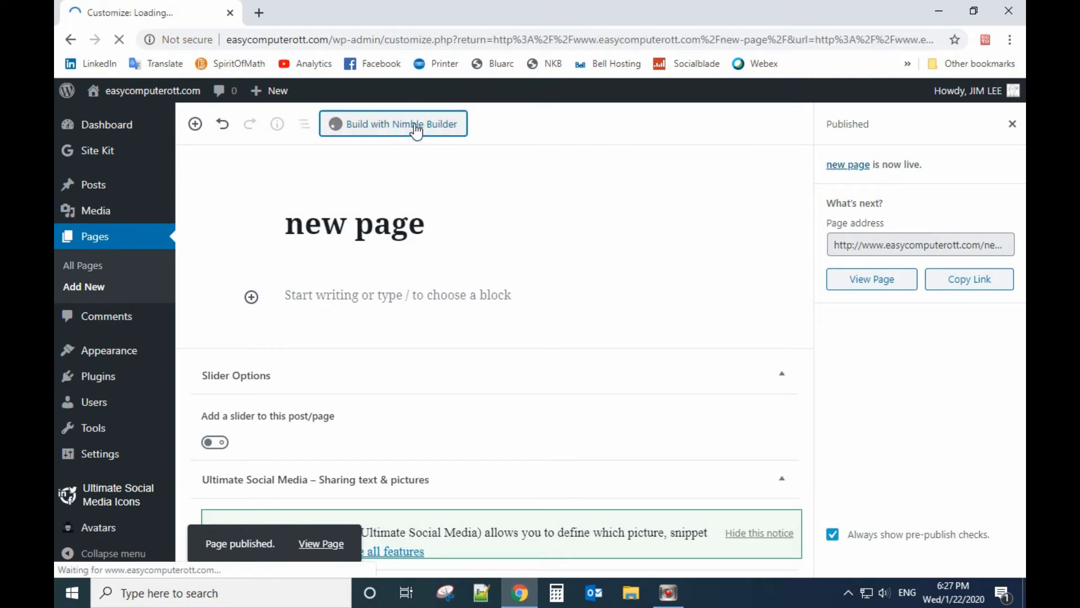
click(393, 124)
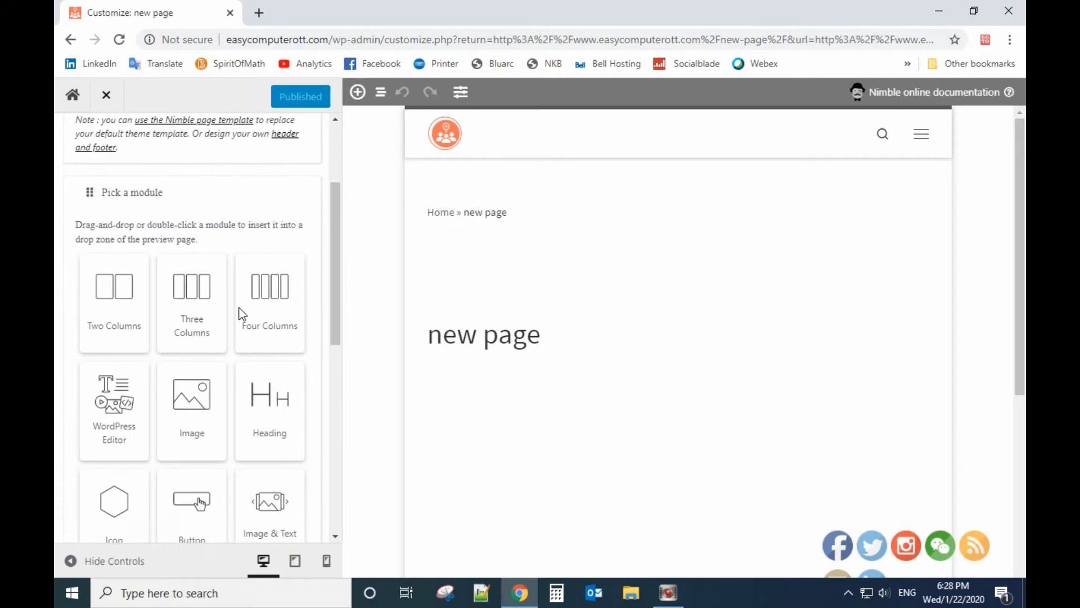
scroll(down, 3)
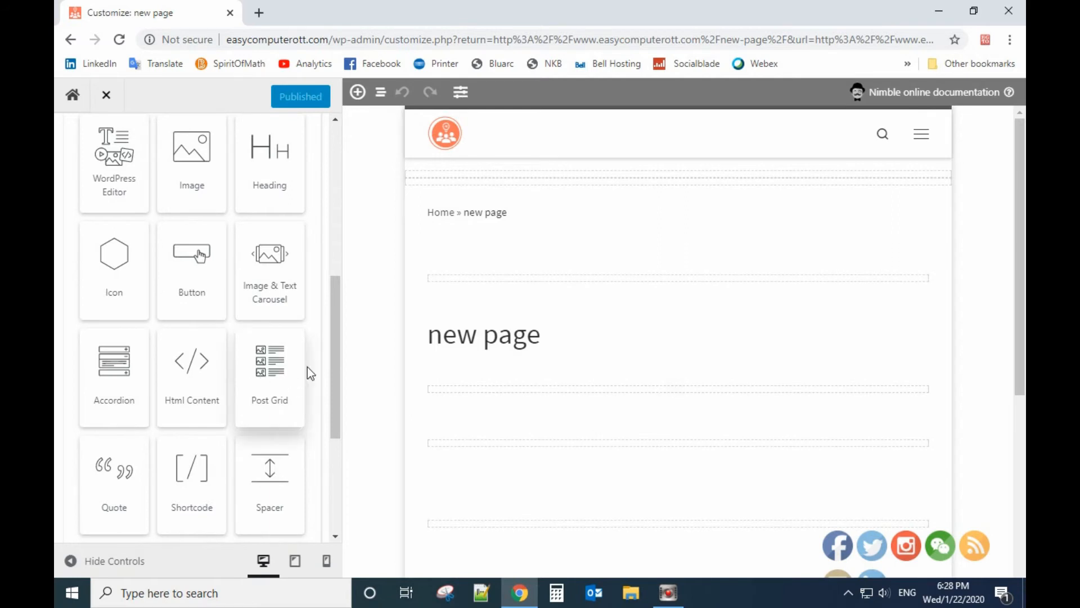
mouse_move(269, 361)
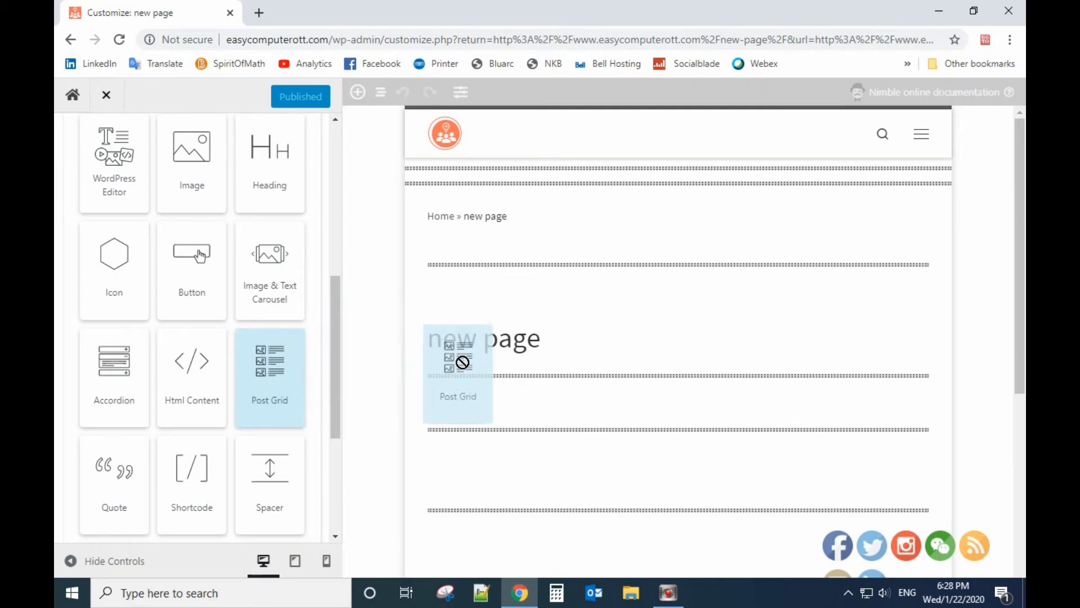
drag(269, 362, 654, 420)
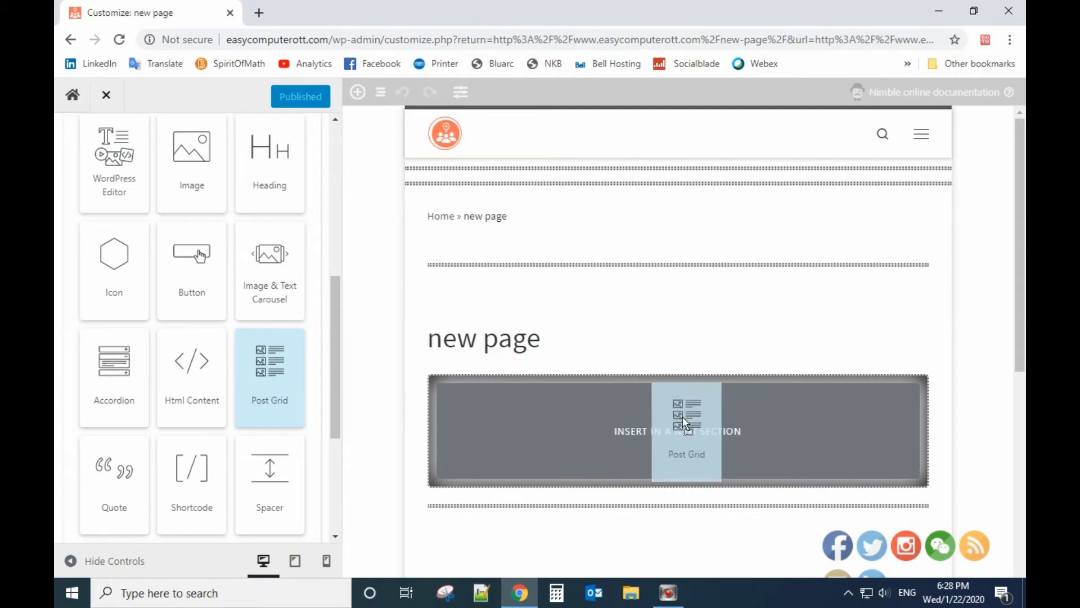
click(685, 430)
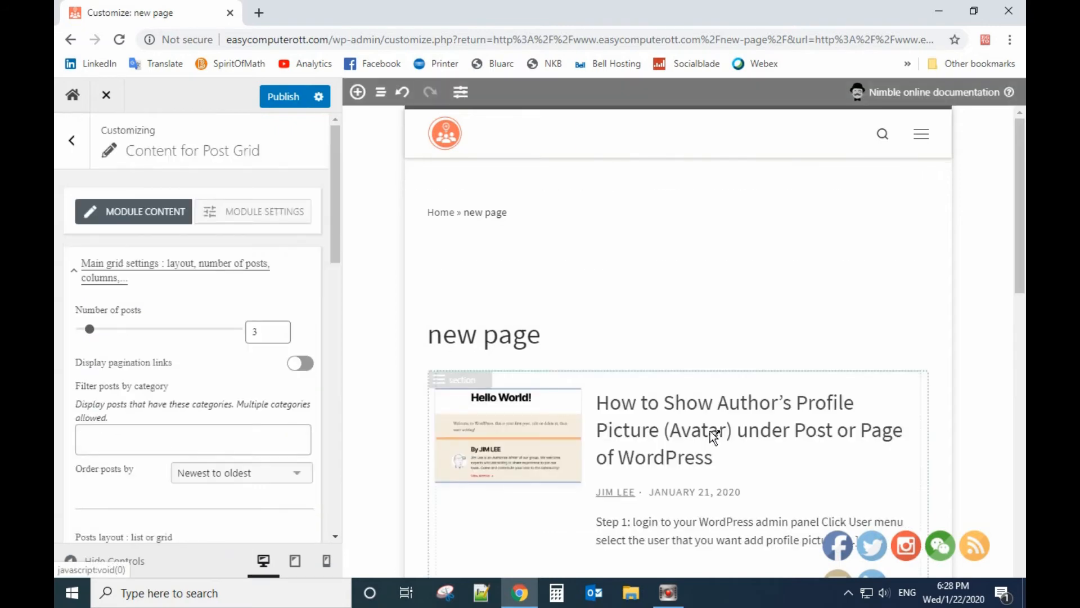
Drag the Post Grid's Number of posts slider past 9 and 16, settling on 12.
scroll(down, 3)
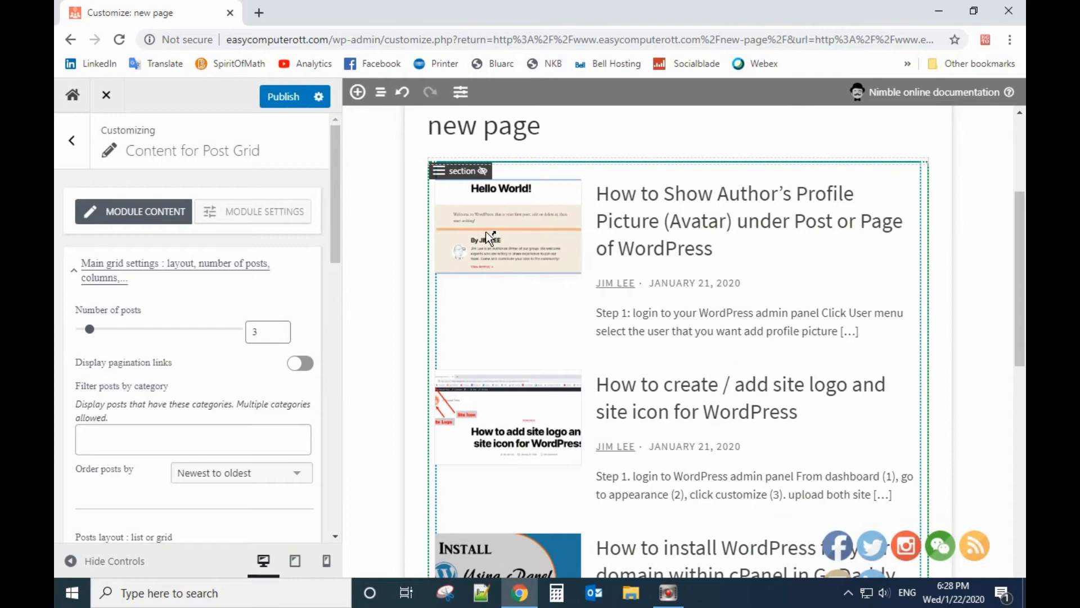
mouse_move(614, 283)
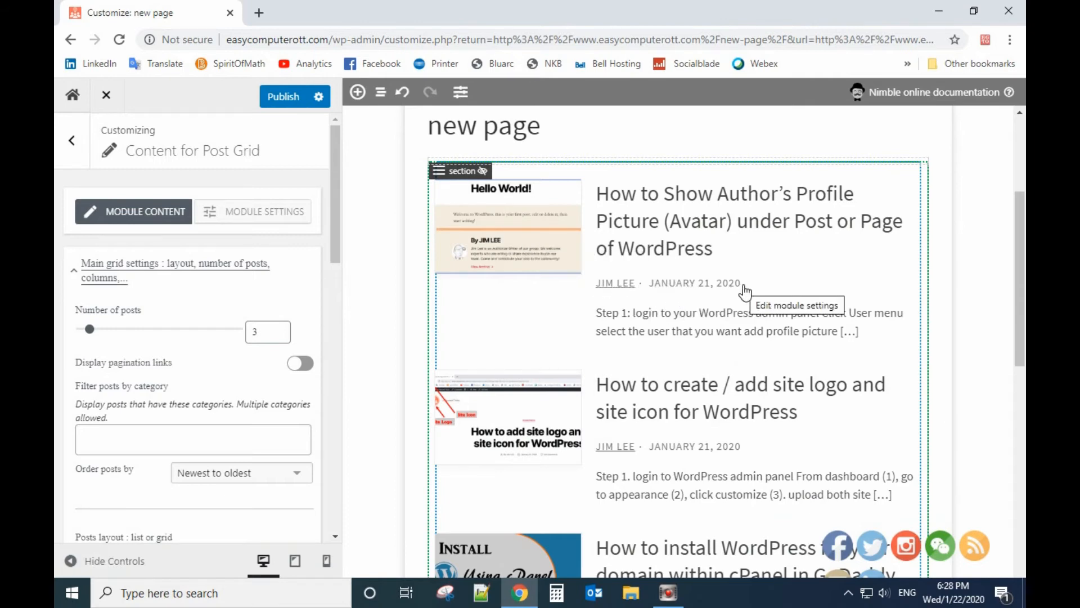
mouse_move(696, 285)
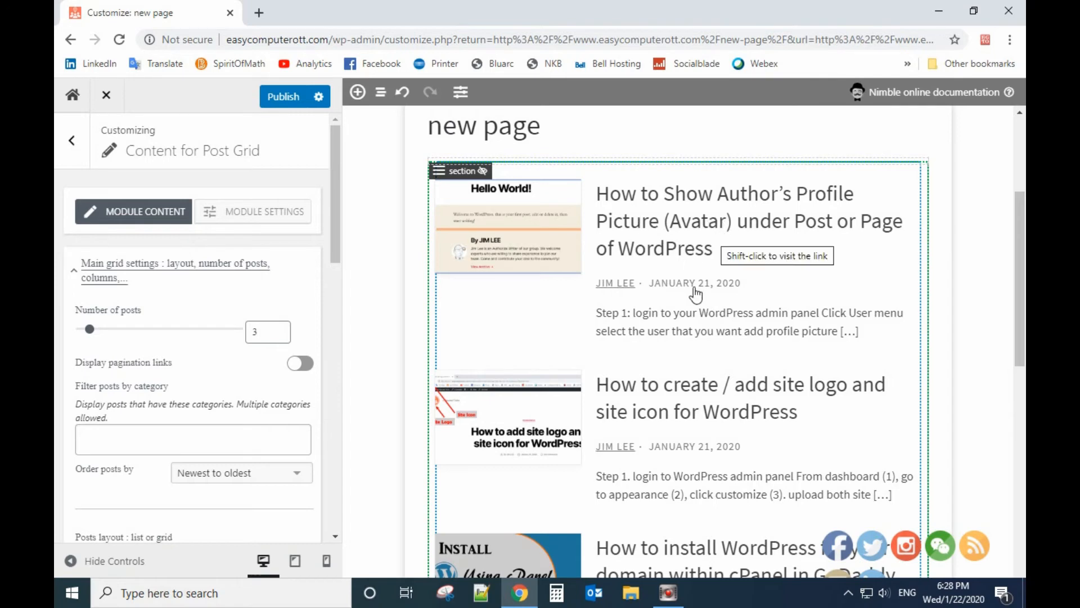
scroll(down, 3)
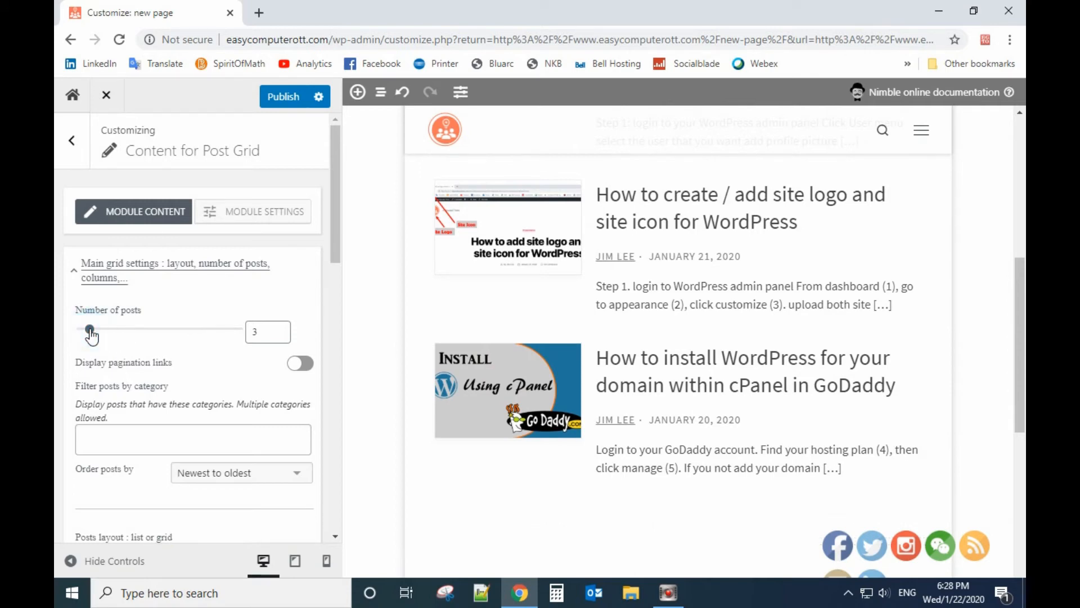
drag(89, 330, 108, 330)
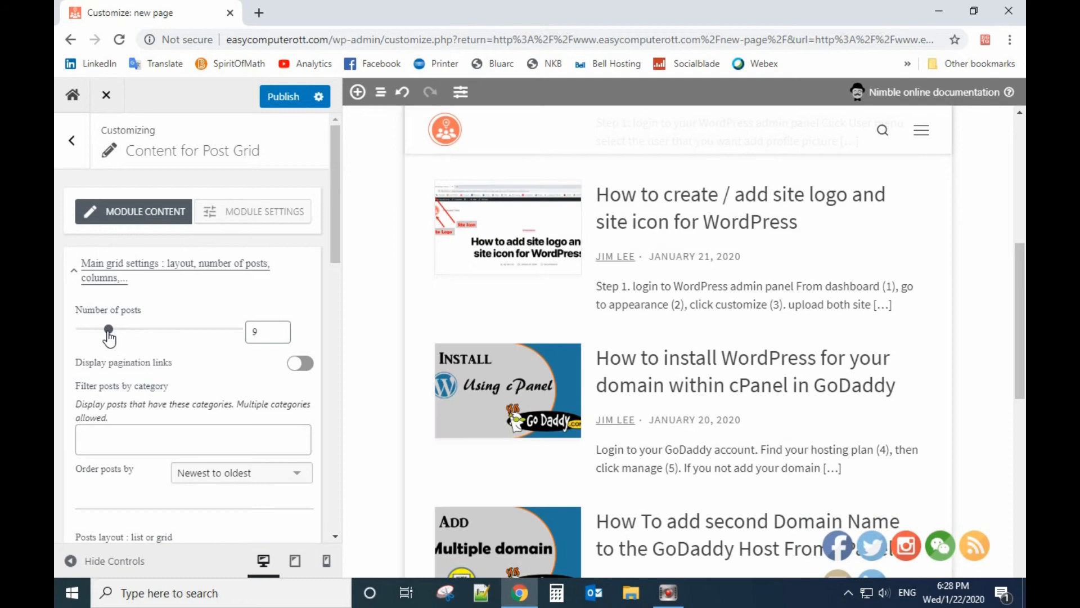
drag(108, 329, 129, 329)
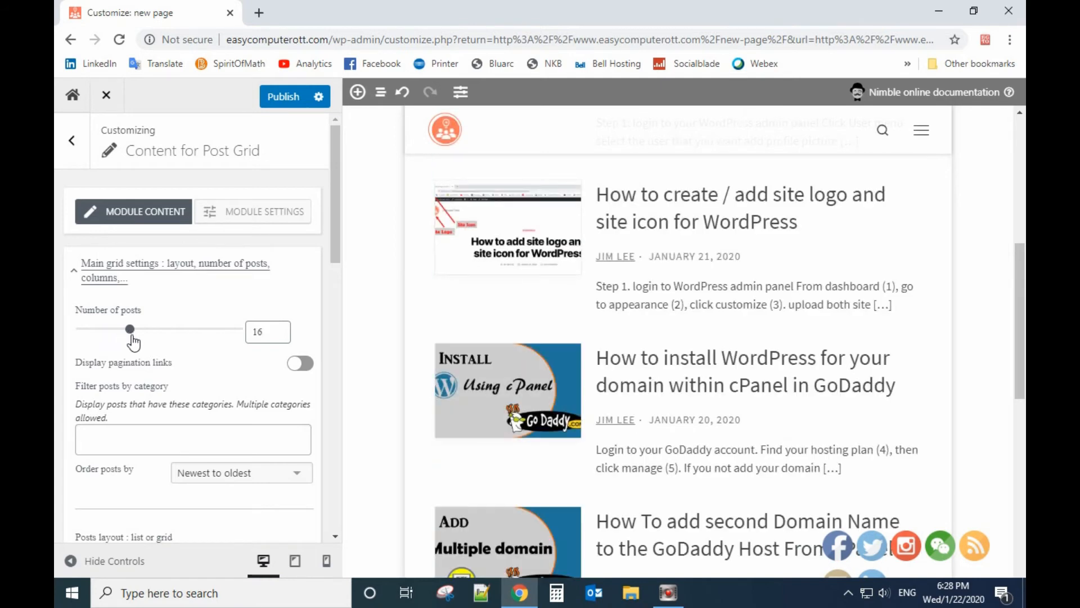
drag(129, 329, 117, 329)
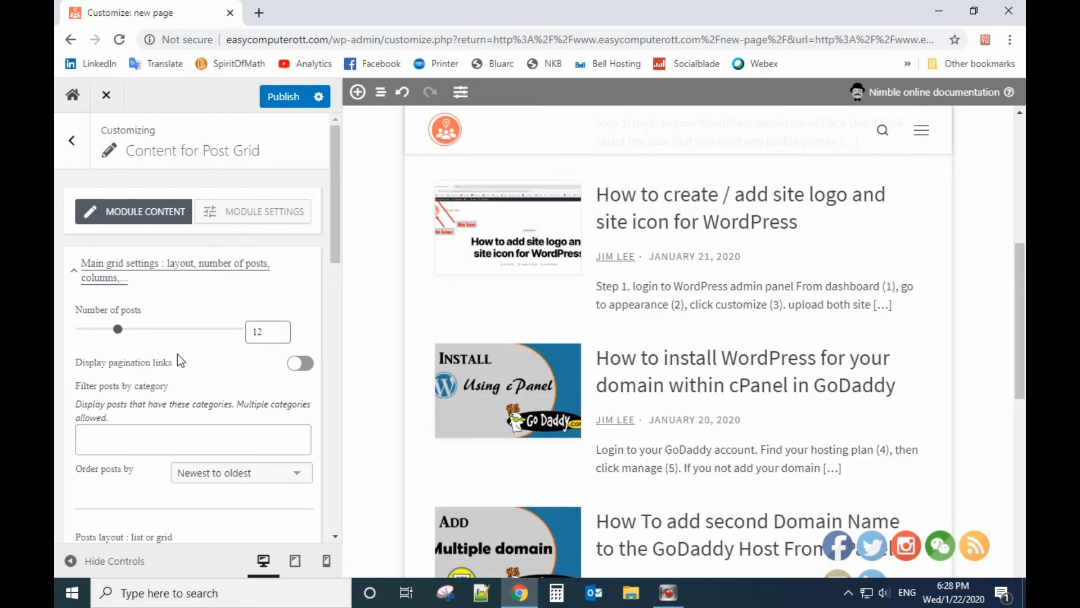
scroll(down, 3)
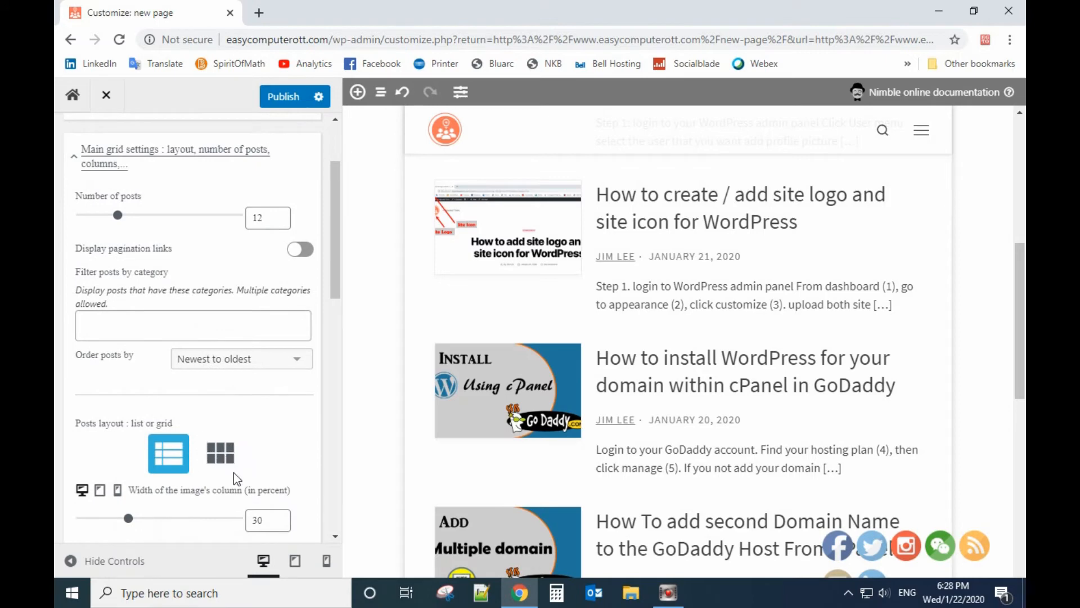
mouse_move(220, 454)
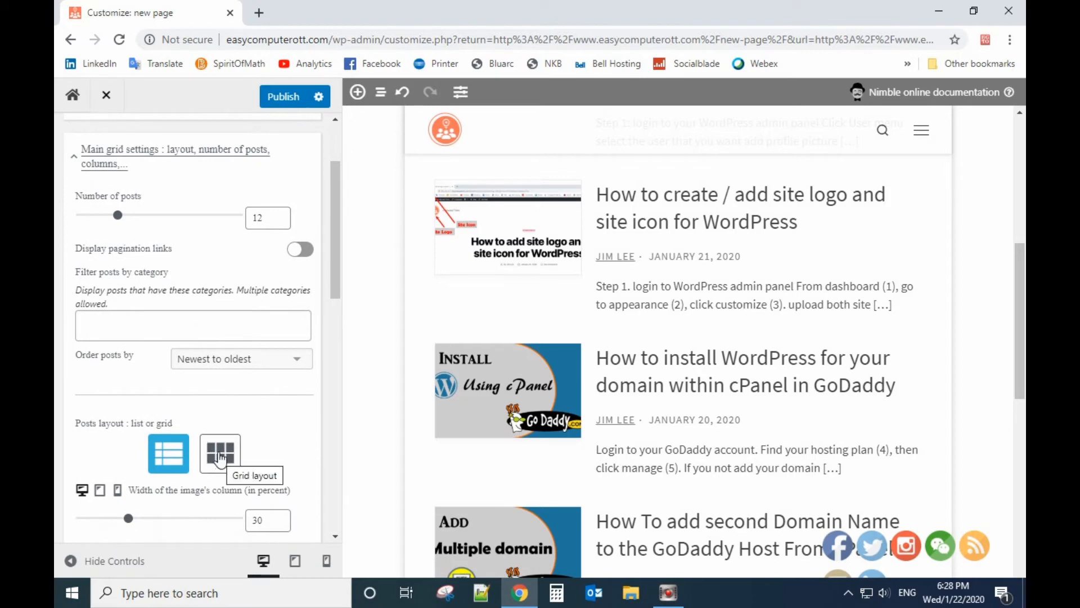
click(220, 453)
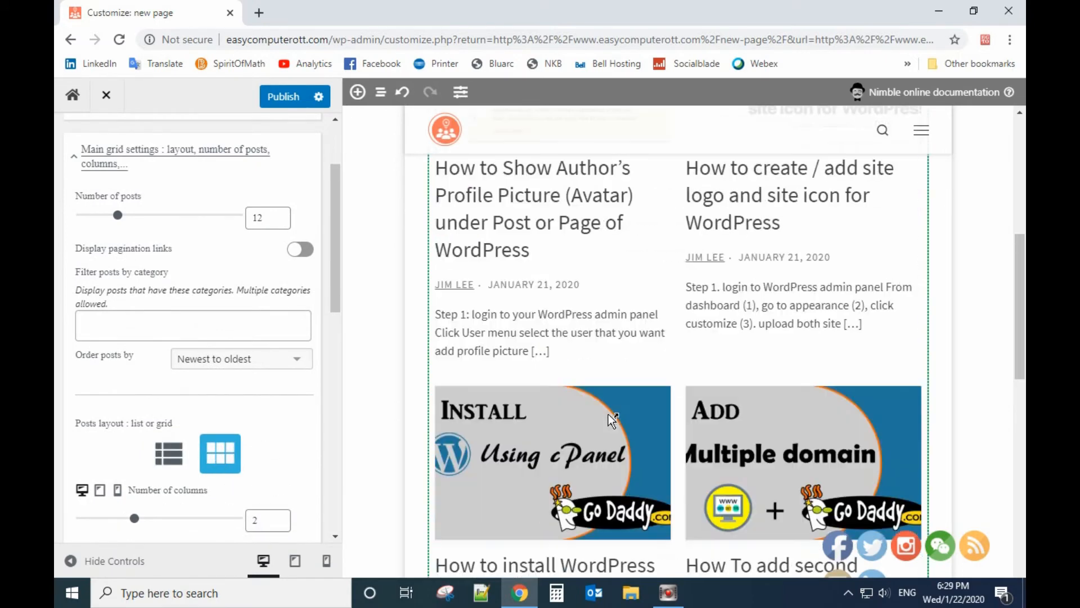
scroll(down, 3)
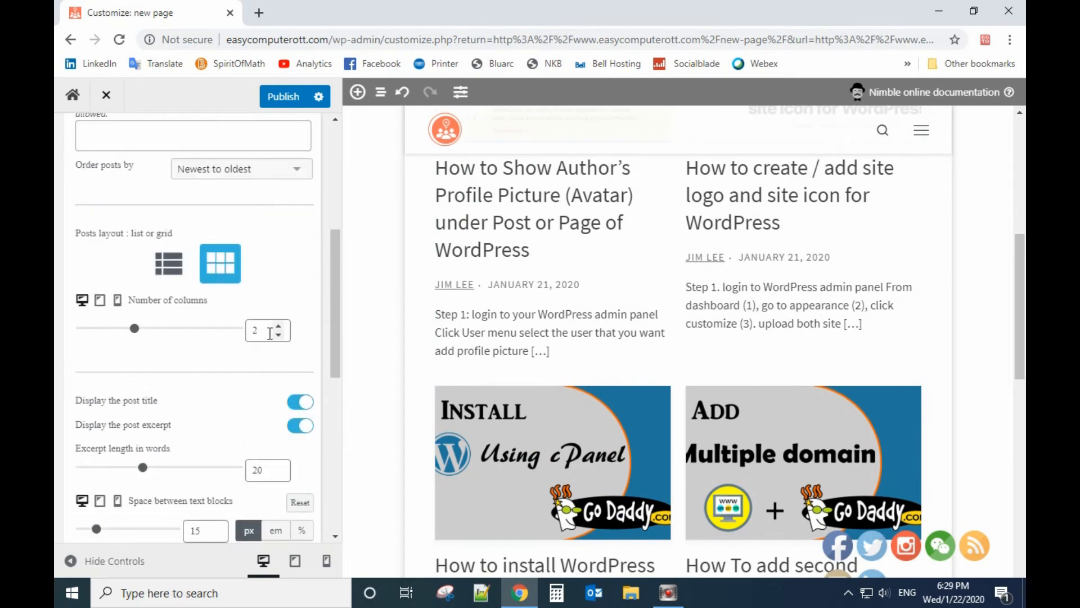
scroll(down, 3)
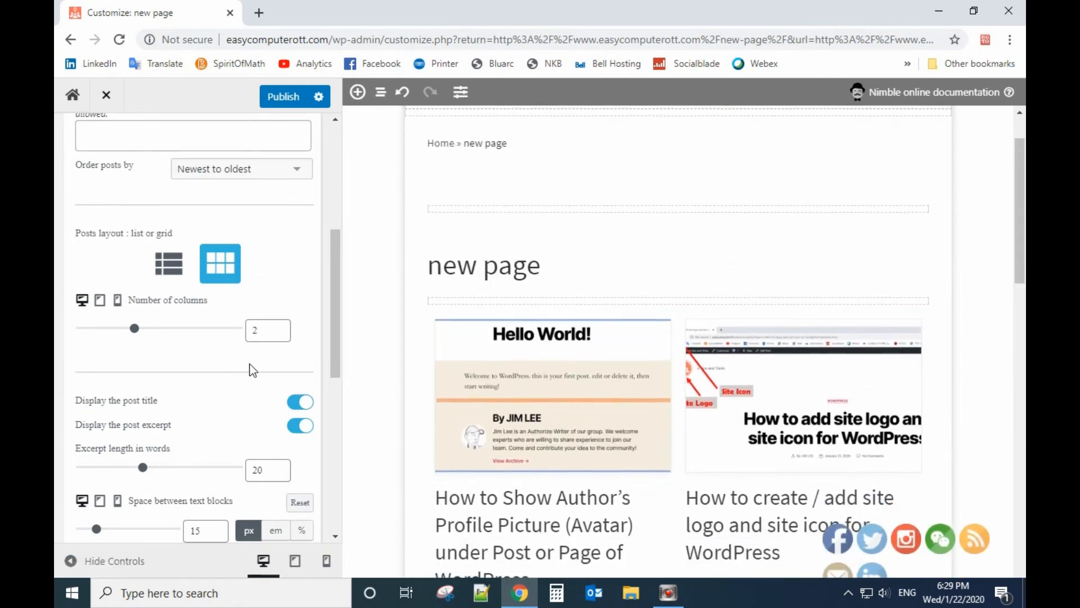
click(168, 263)
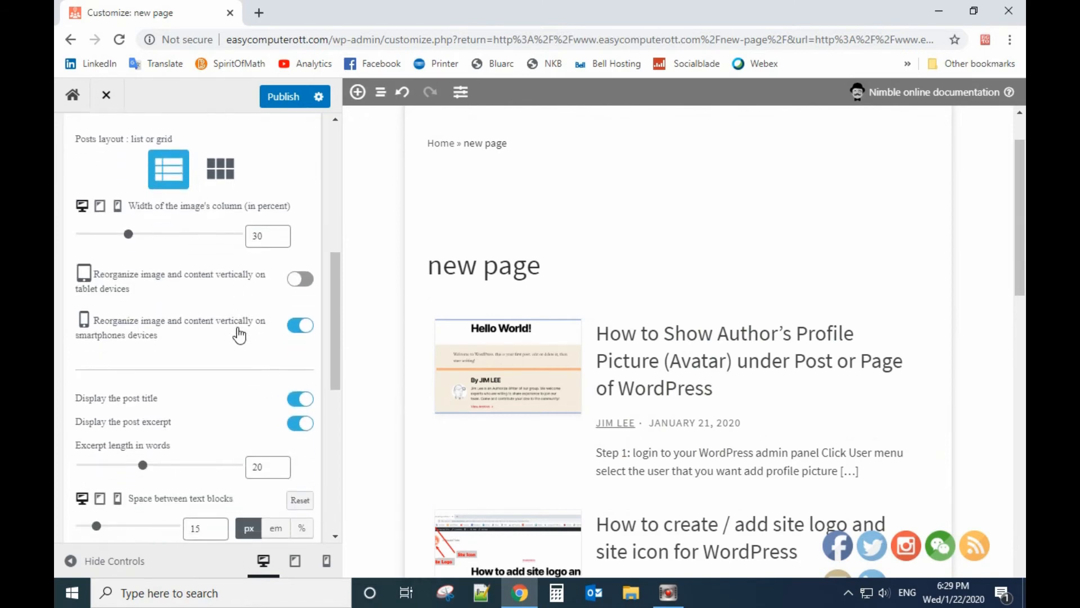
scroll(down, 3)
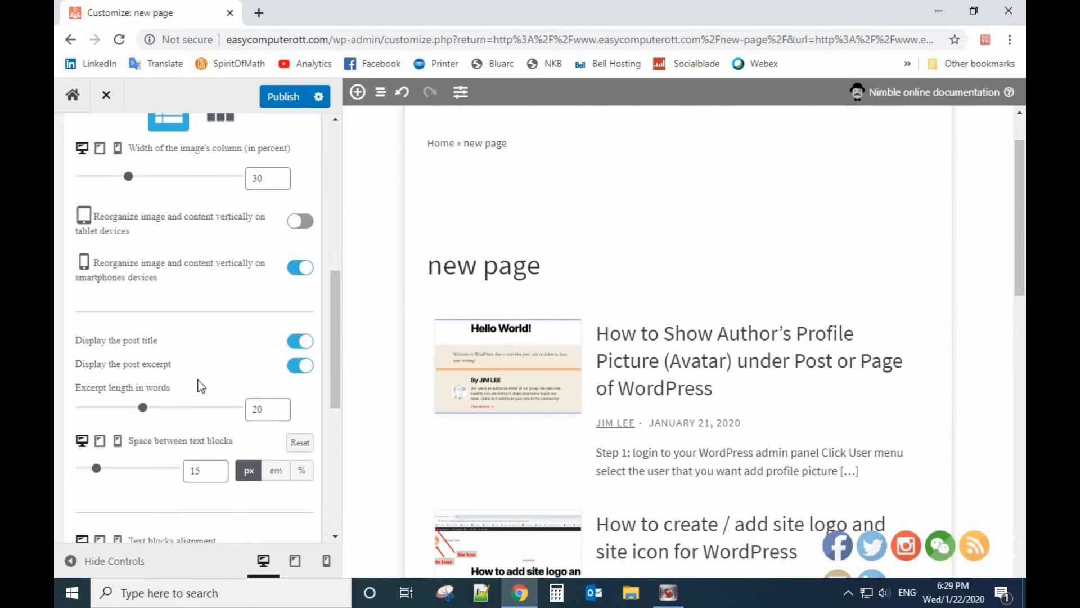
mouse_move(219, 325)
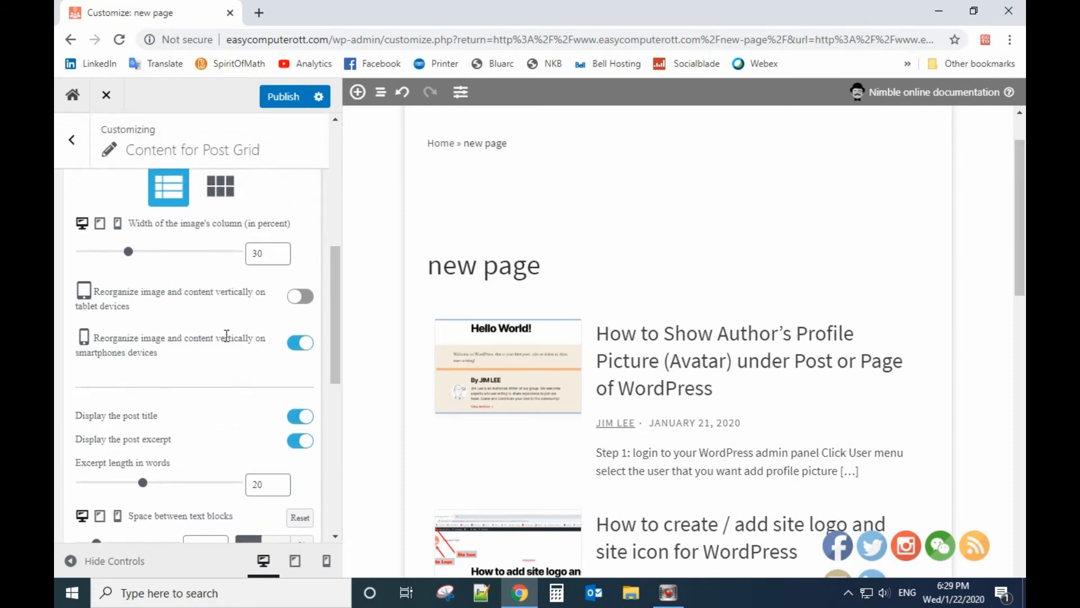
scroll(down, 3)
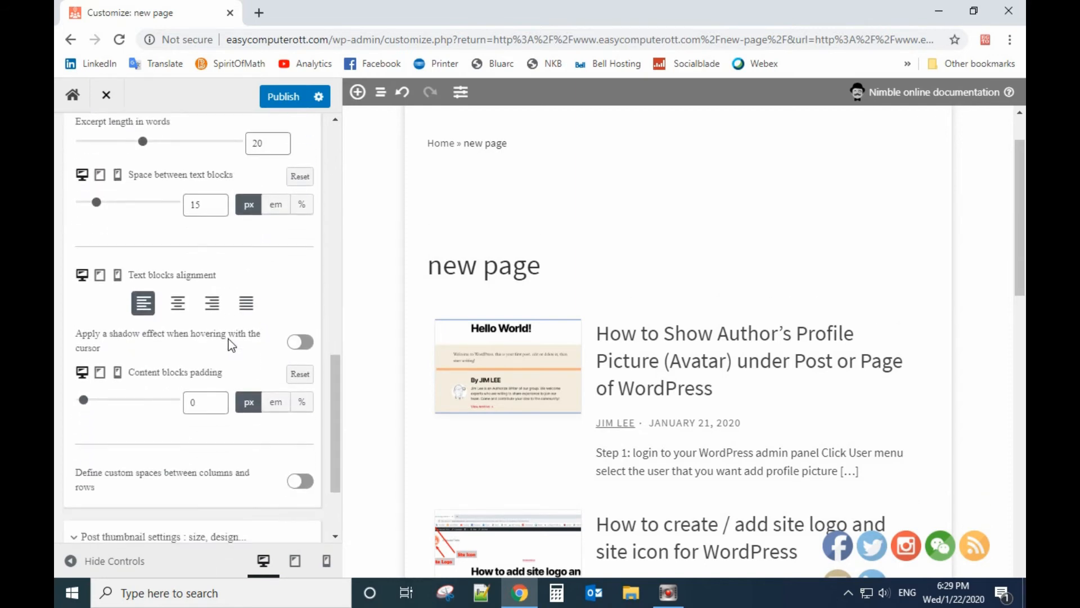
scroll(down, 3)
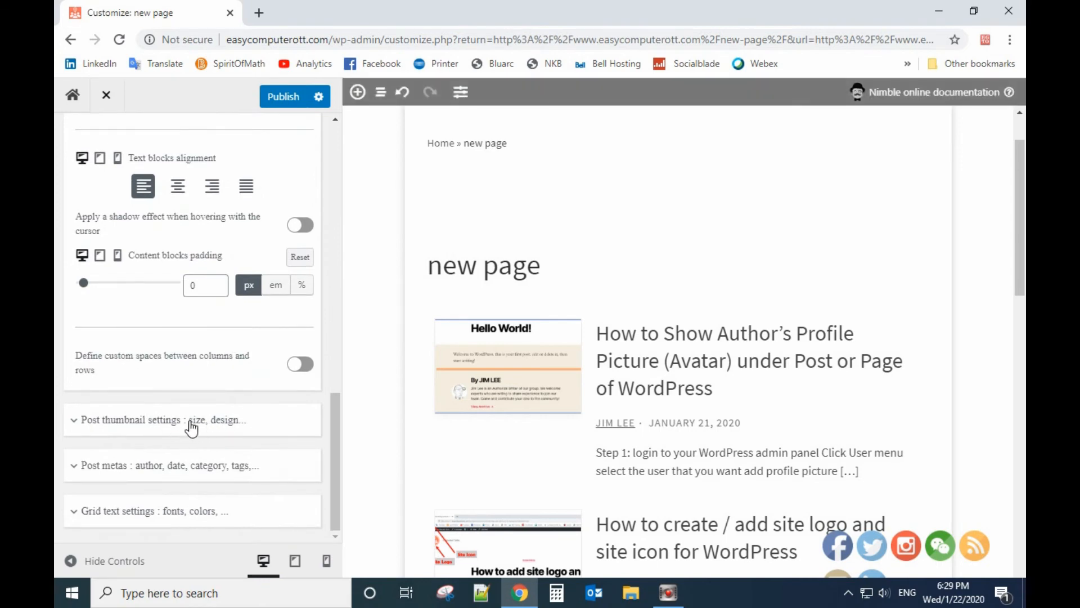
mouse_move(187, 426)
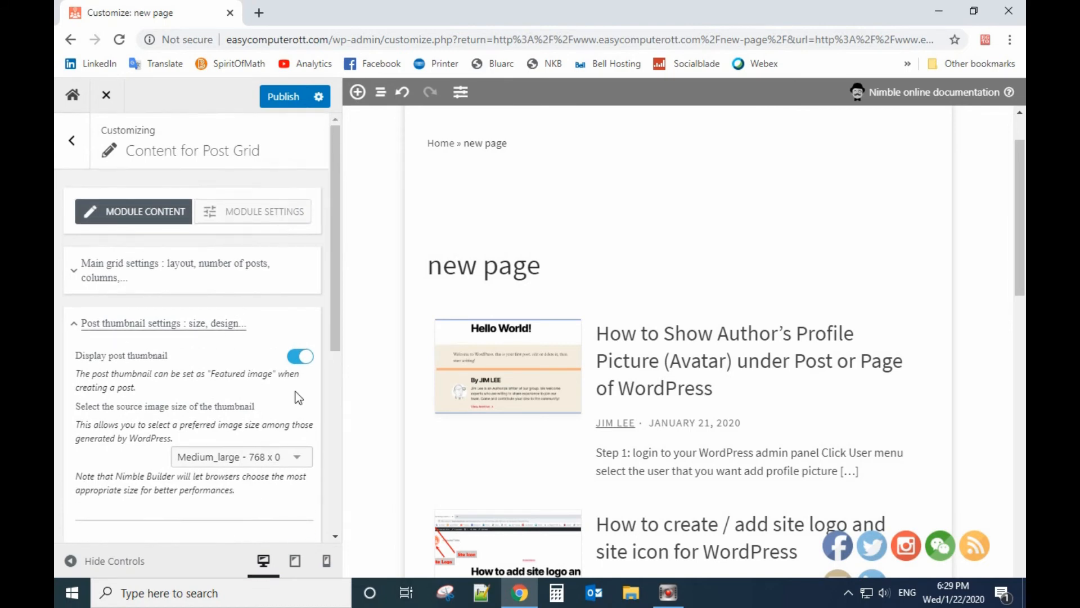
Scroll the Post Grid panel and expand Main grid settings.
scroll(down, 3)
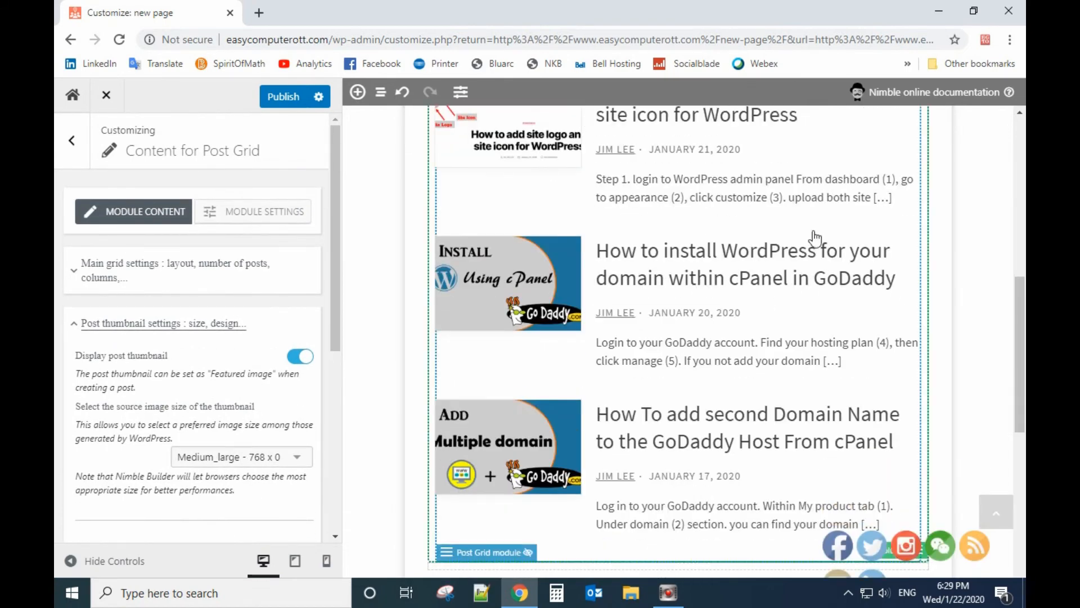
scroll(down, 3)
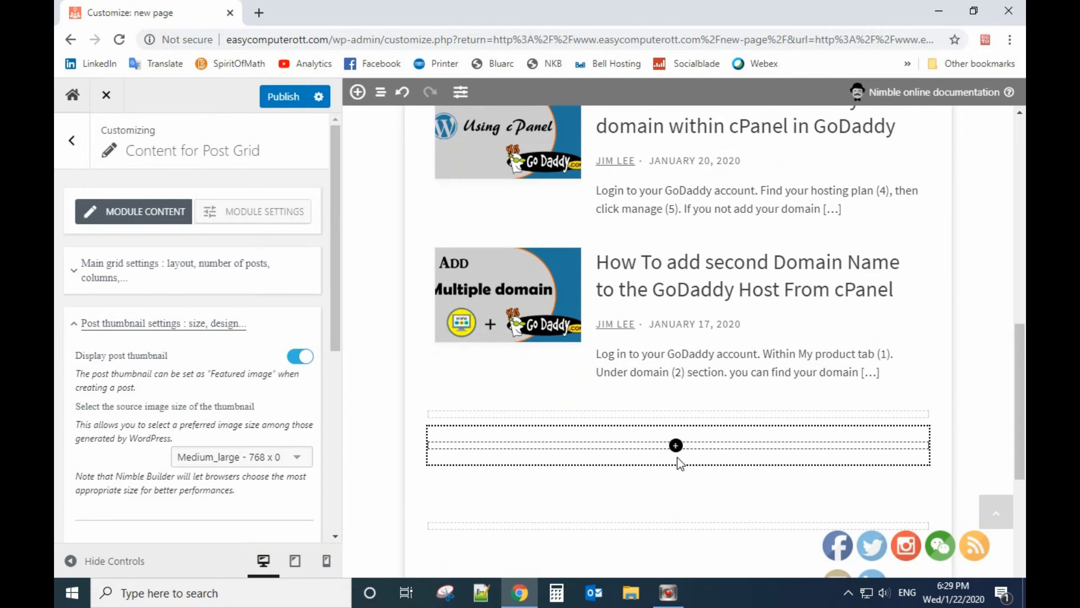
mouse_move(703, 460)
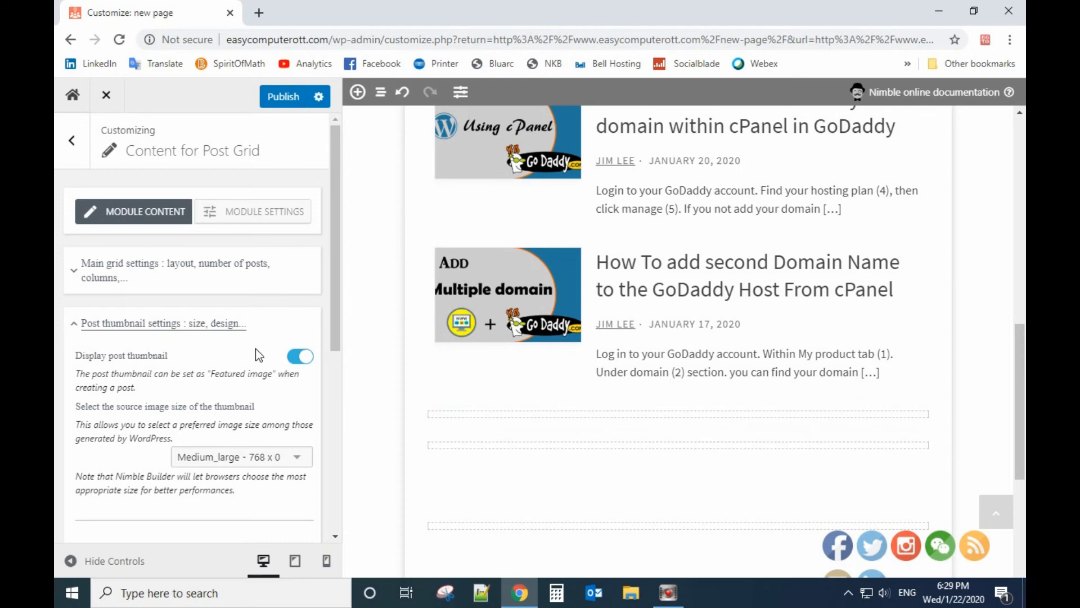
mouse_move(186, 270)
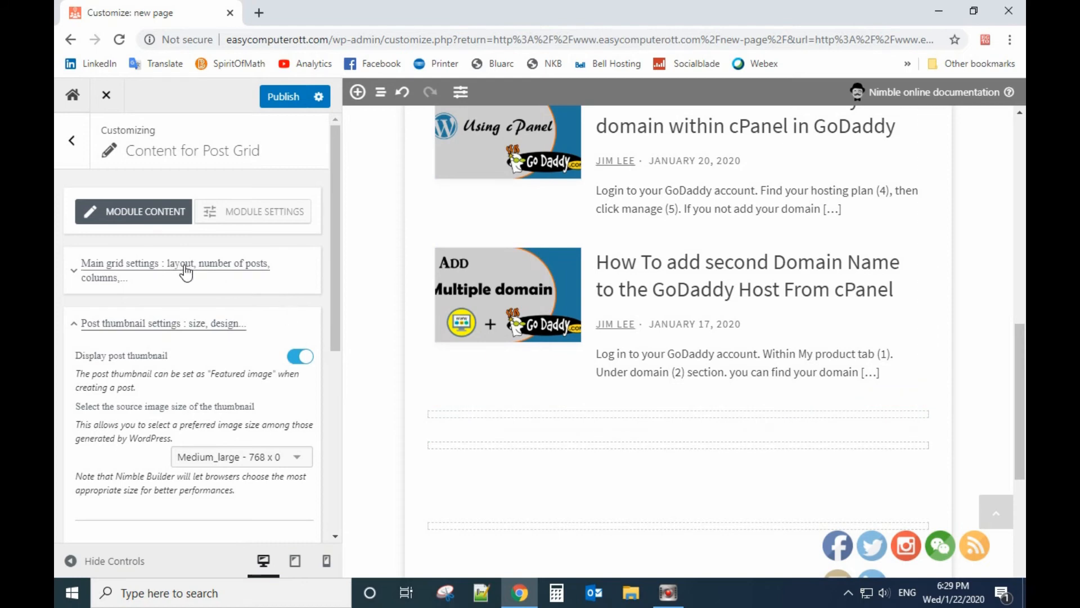
click(175, 269)
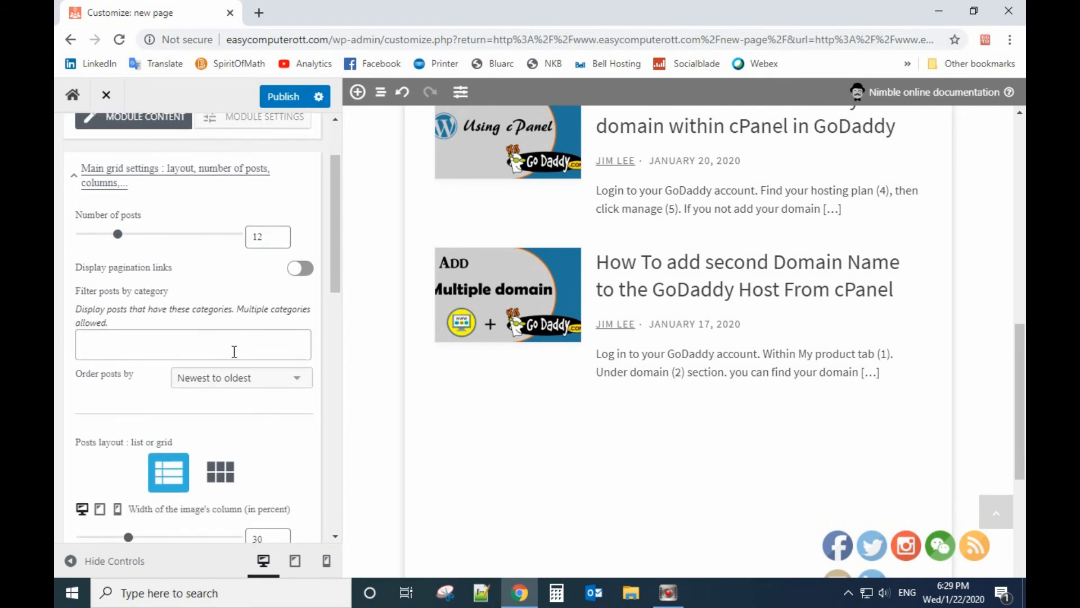
mouse_move(95, 268)
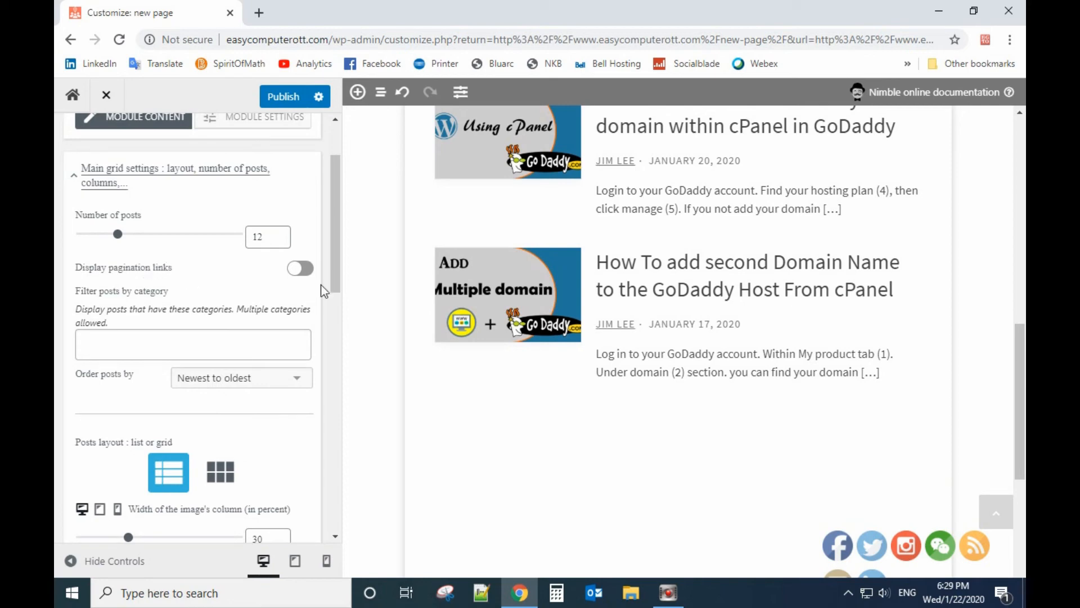
Enable pagination links with 2 posts per page and 100 posts, then publish.
click(298, 267)
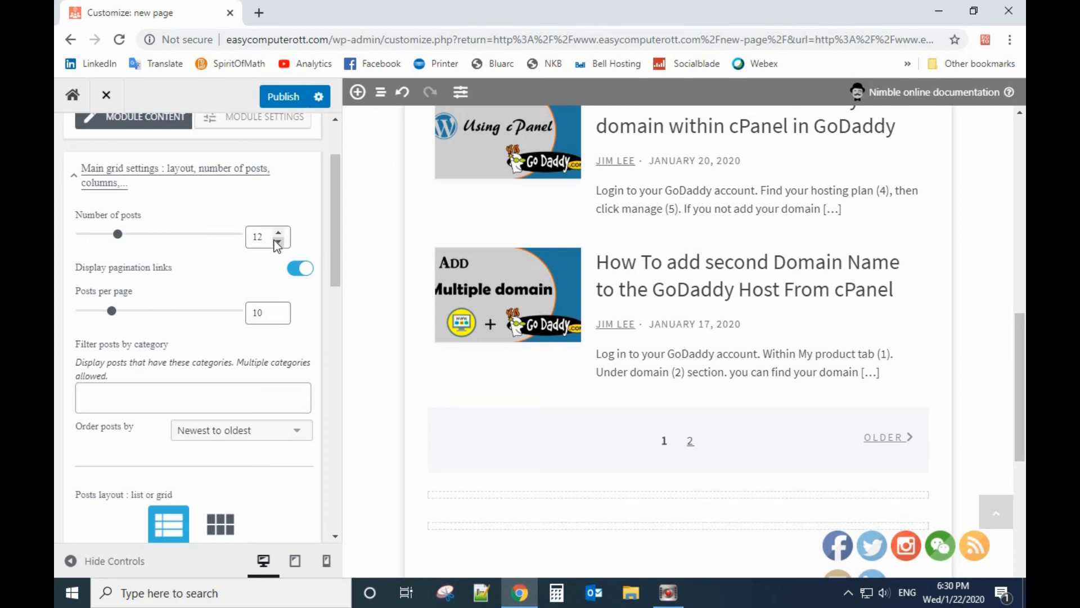
mouse_move(558, 380)
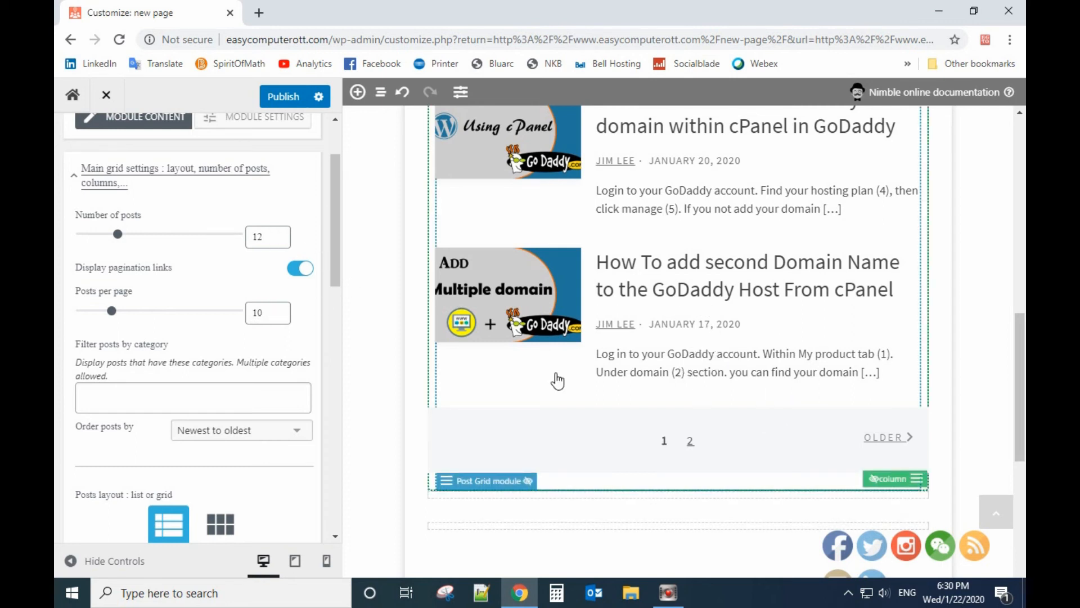
click(262, 312)
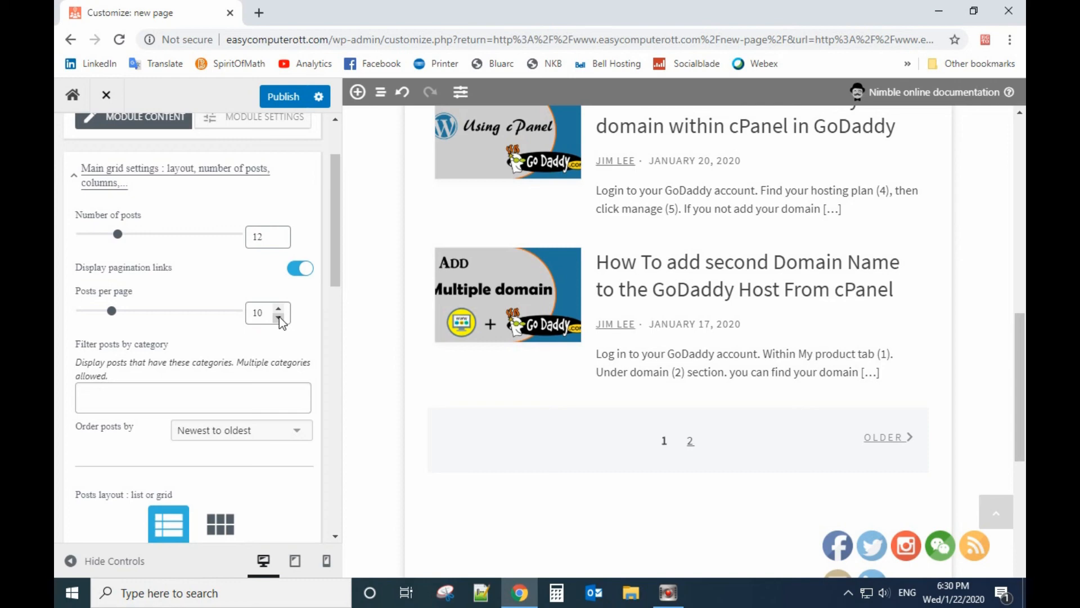
click(279, 316)
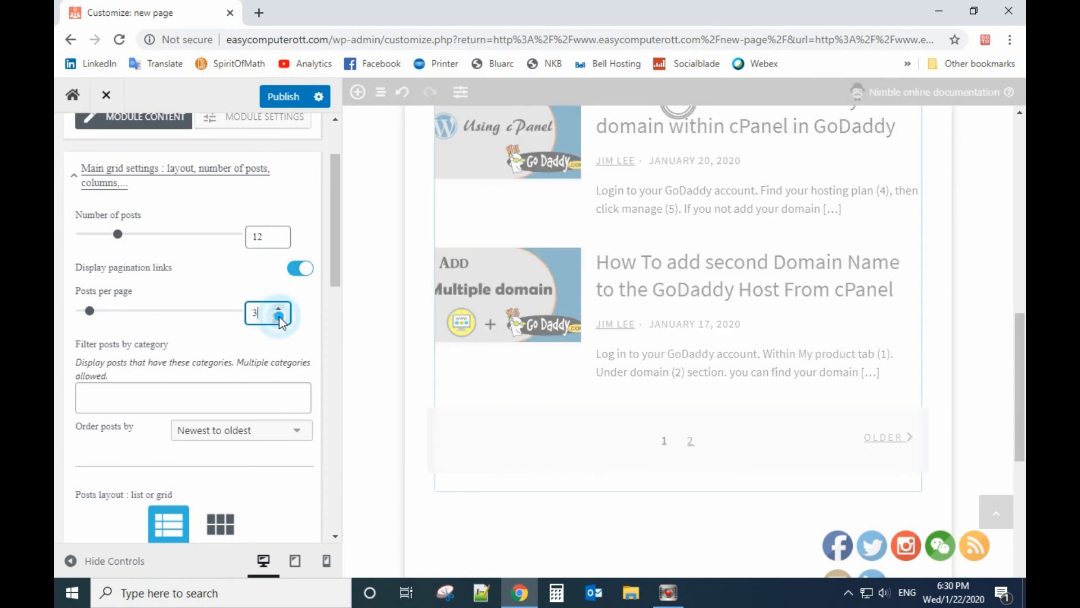
click(279, 315)
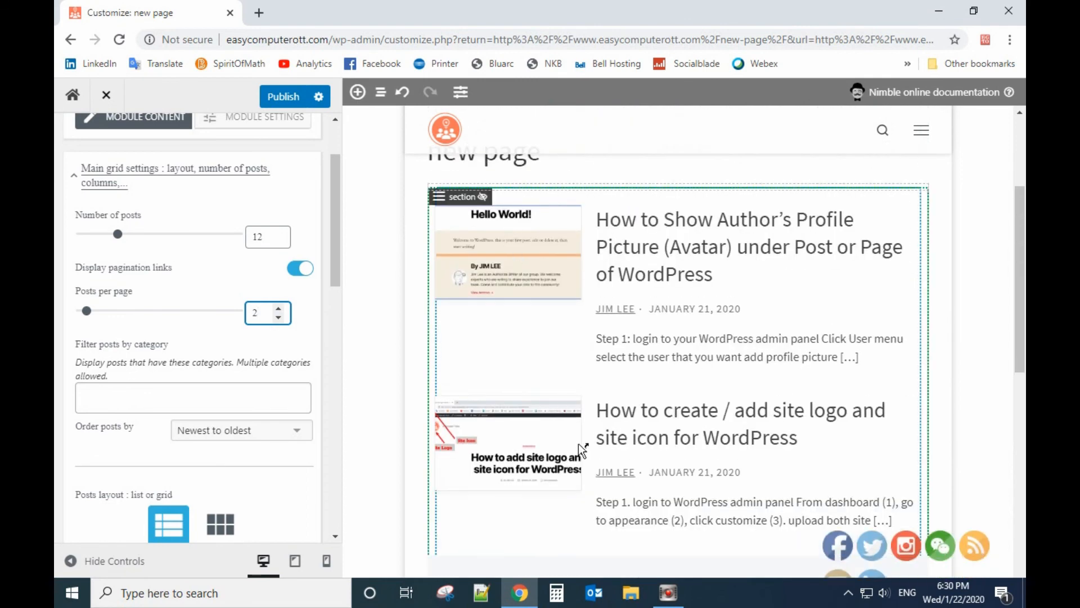
scroll(down, 3)
text(100)
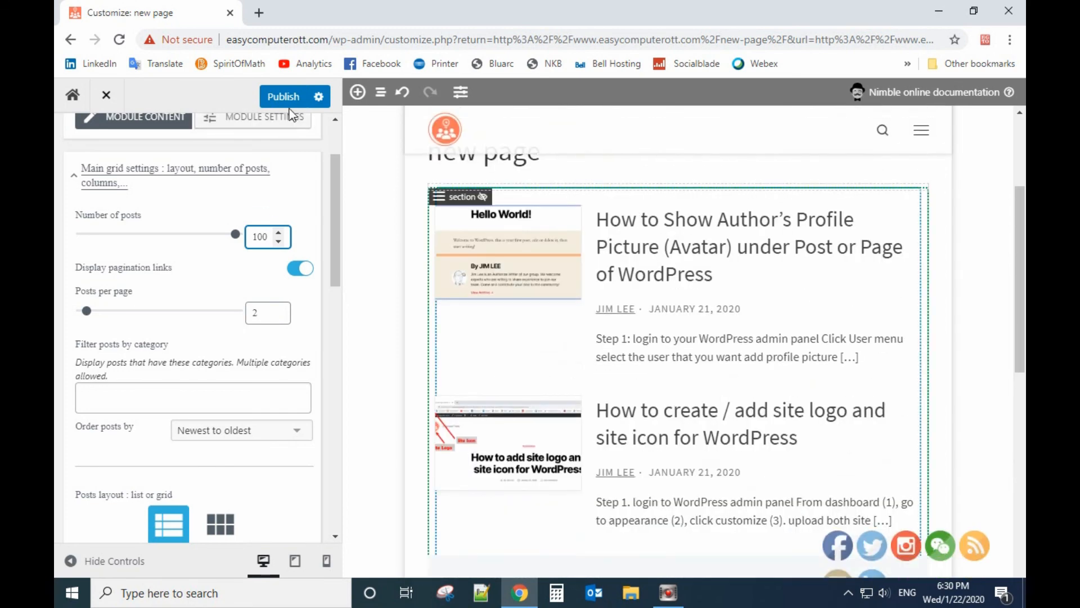
click(282, 96)
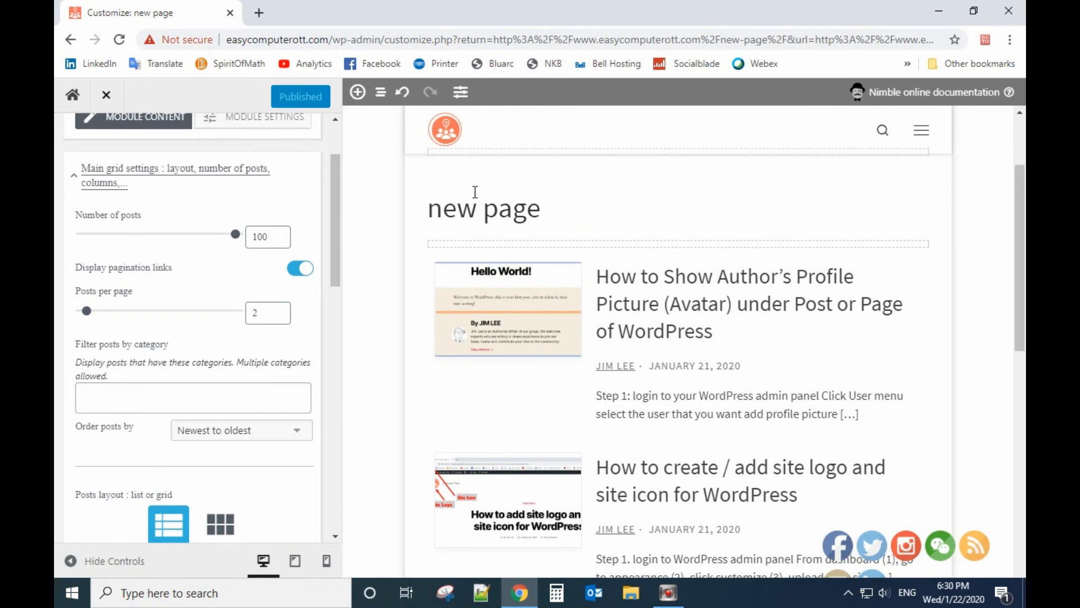
mouse_move(106, 95)
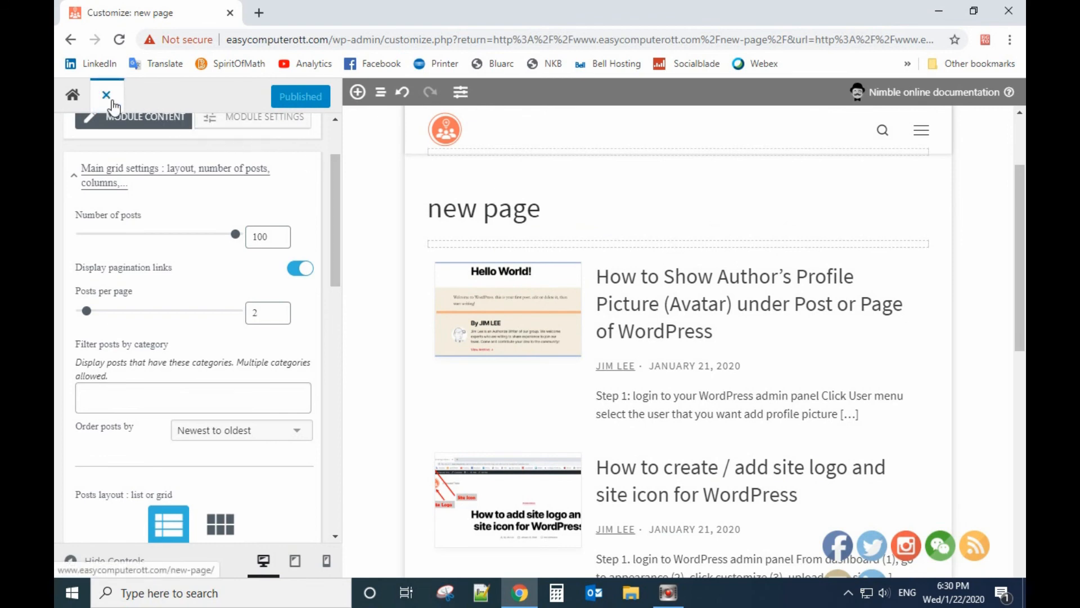
Close the Customizer to view the published 'new page' on the live site.
click(106, 95)
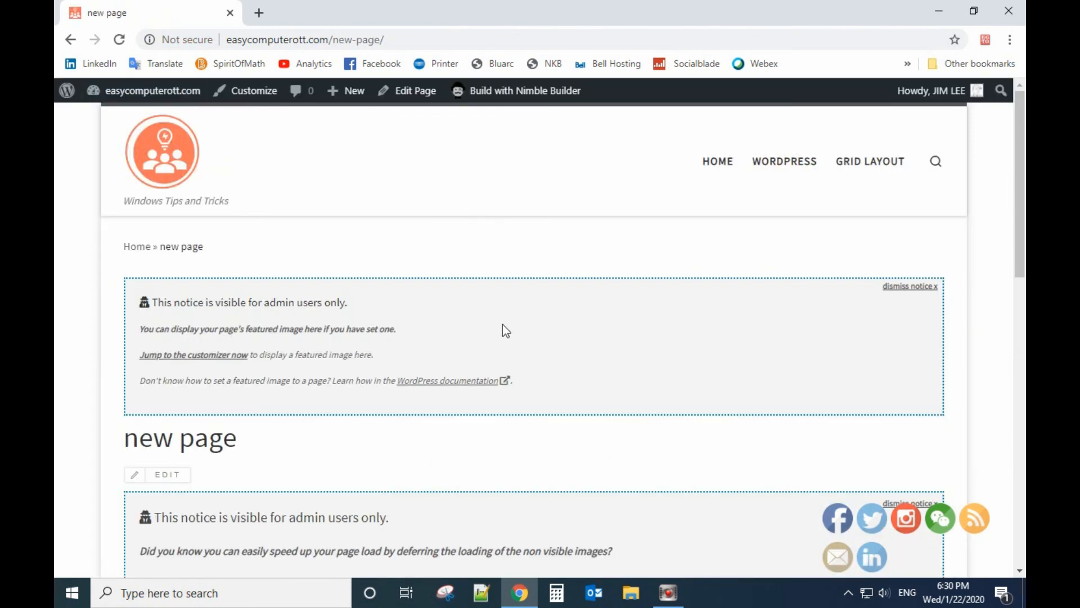
Go to page 2 of the post grid to view the two older GoDaddy posts.
scroll(down, 3)
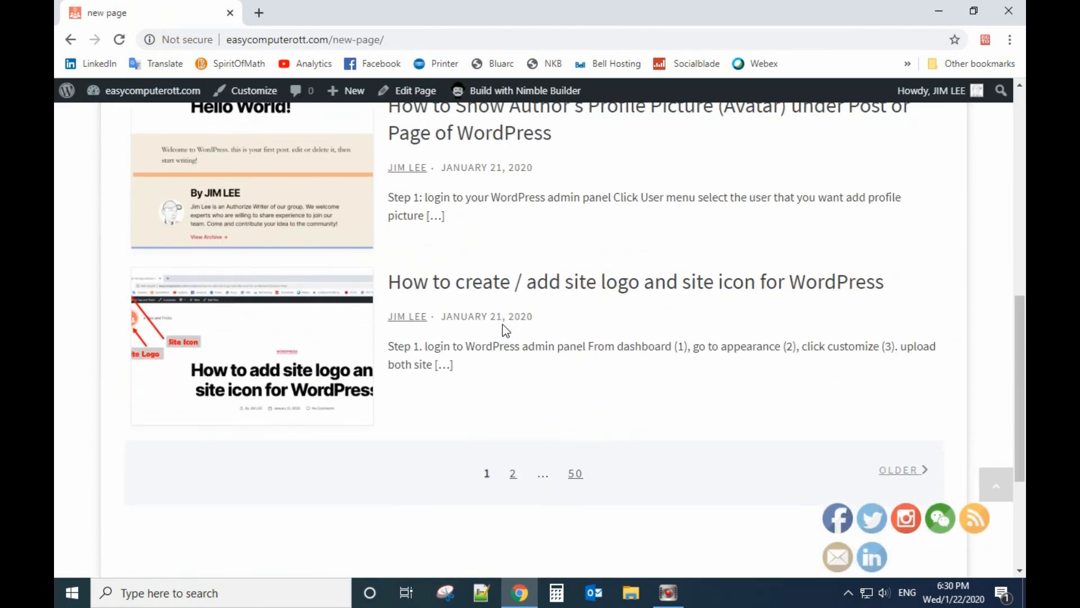
scroll(up, 3)
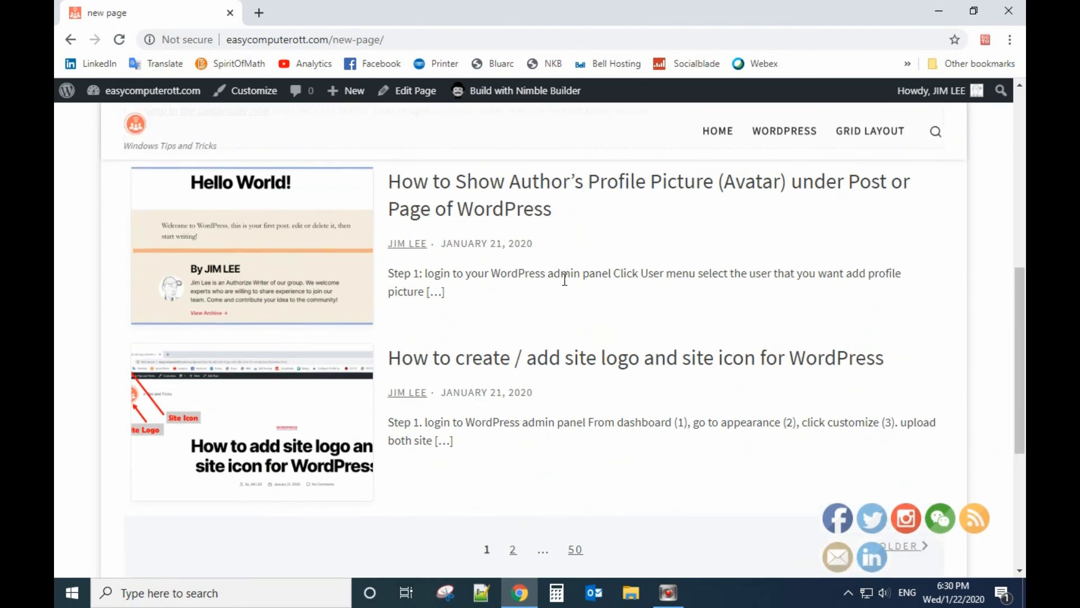
mouse_move(402, 377)
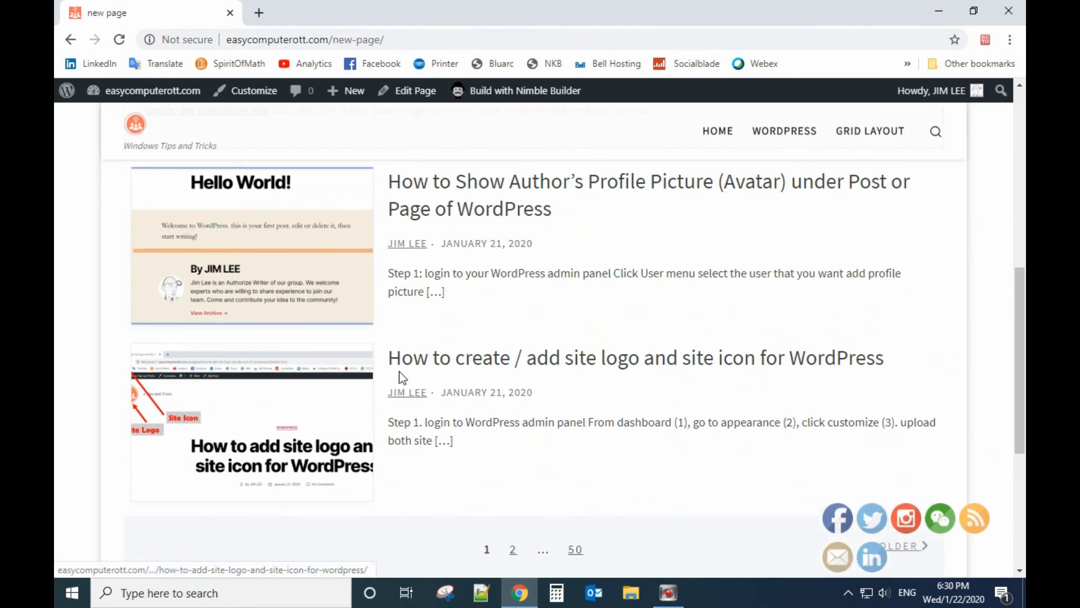
click(513, 435)
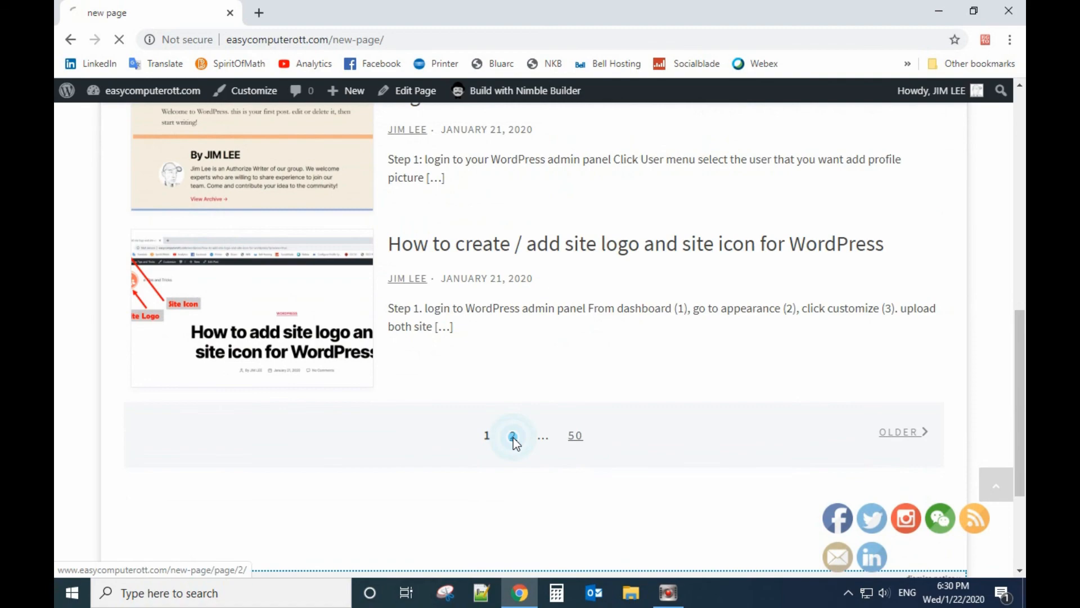
click(511, 435)
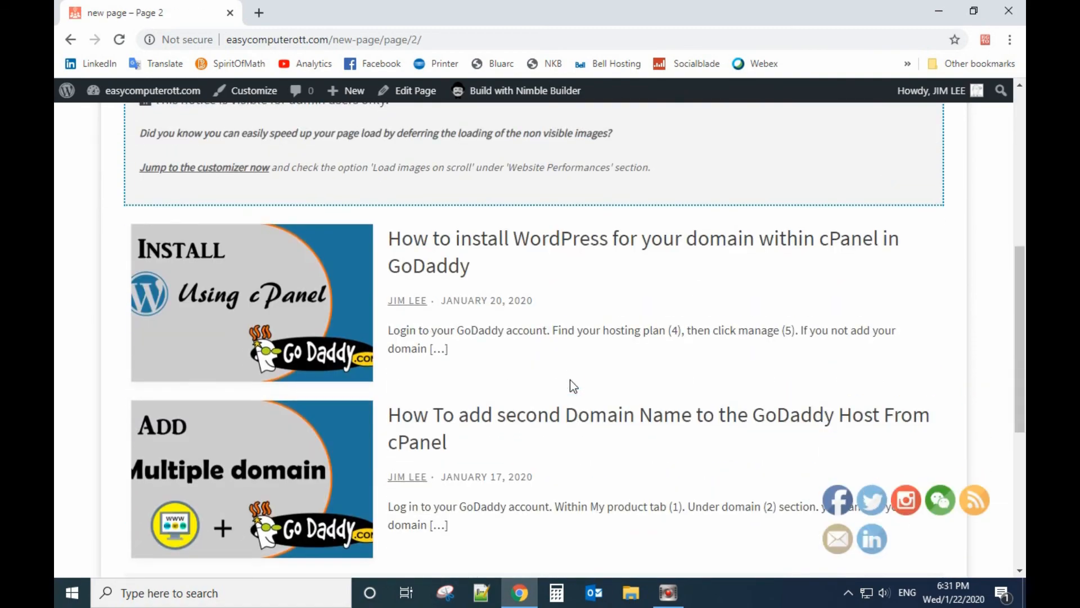
scroll(down, 3)
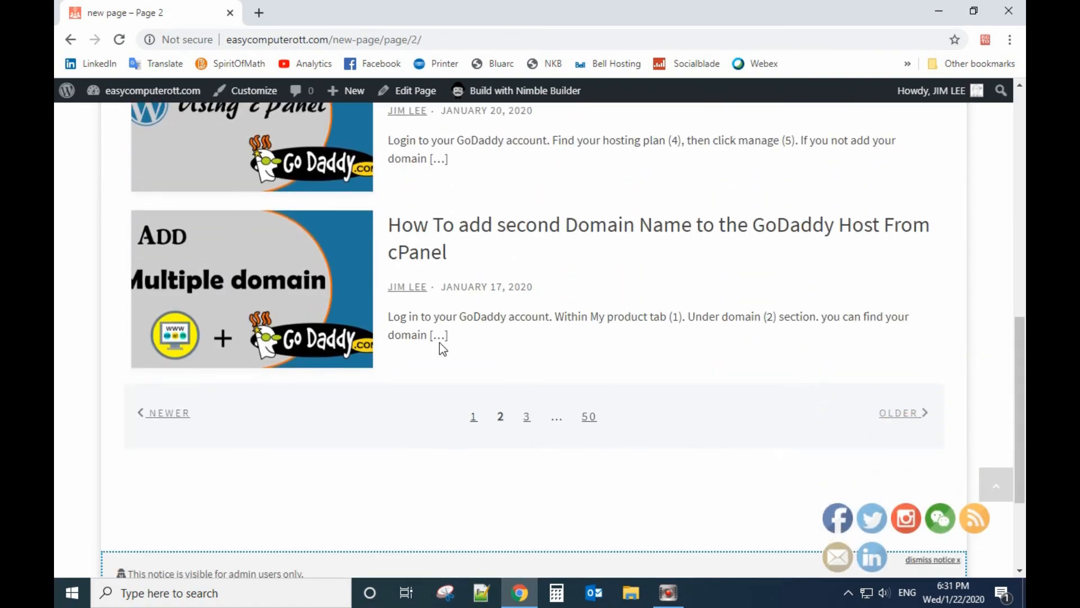
scroll(up, 3)
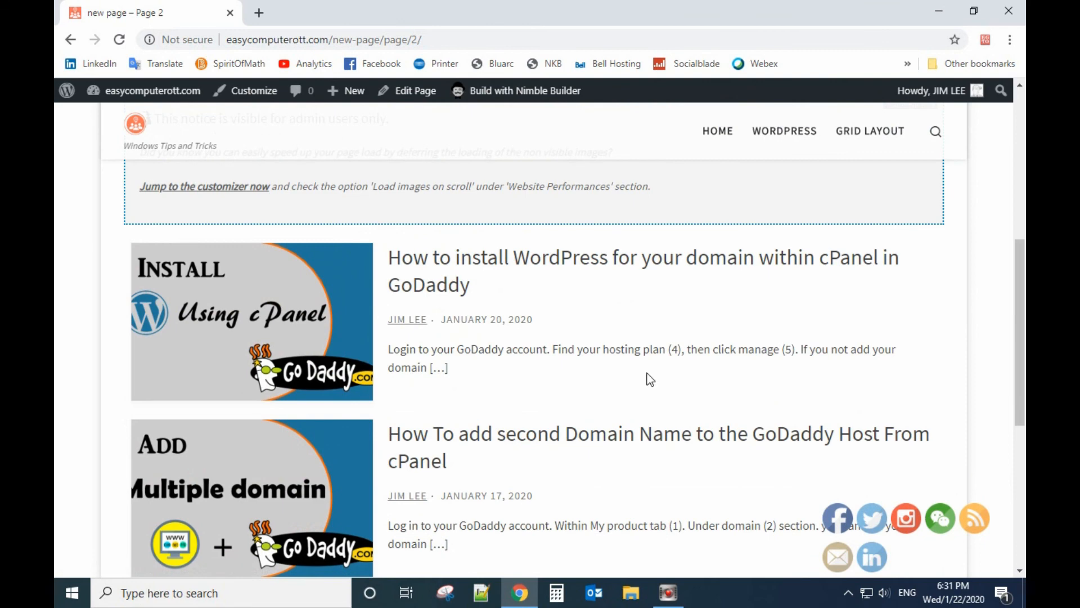
mouse_move(667, 344)
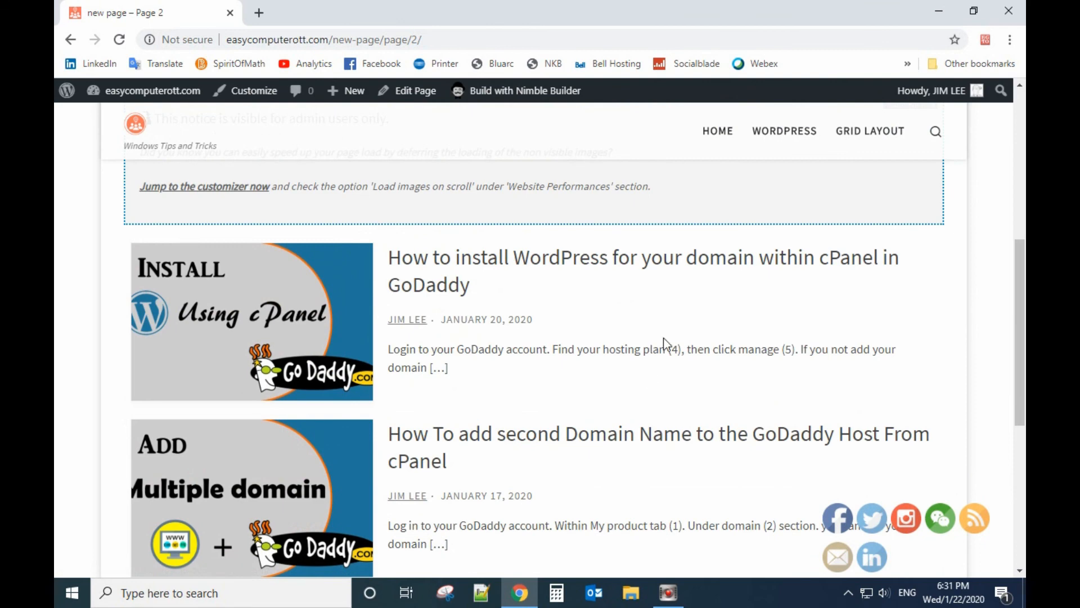
mouse_move(639, 338)
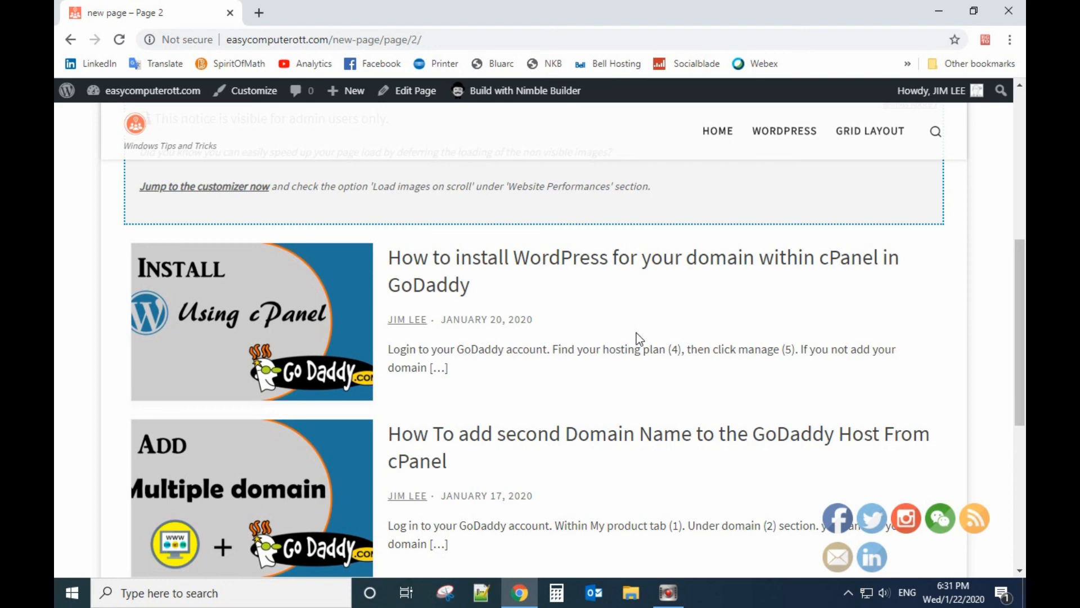
mouse_move(633, 338)
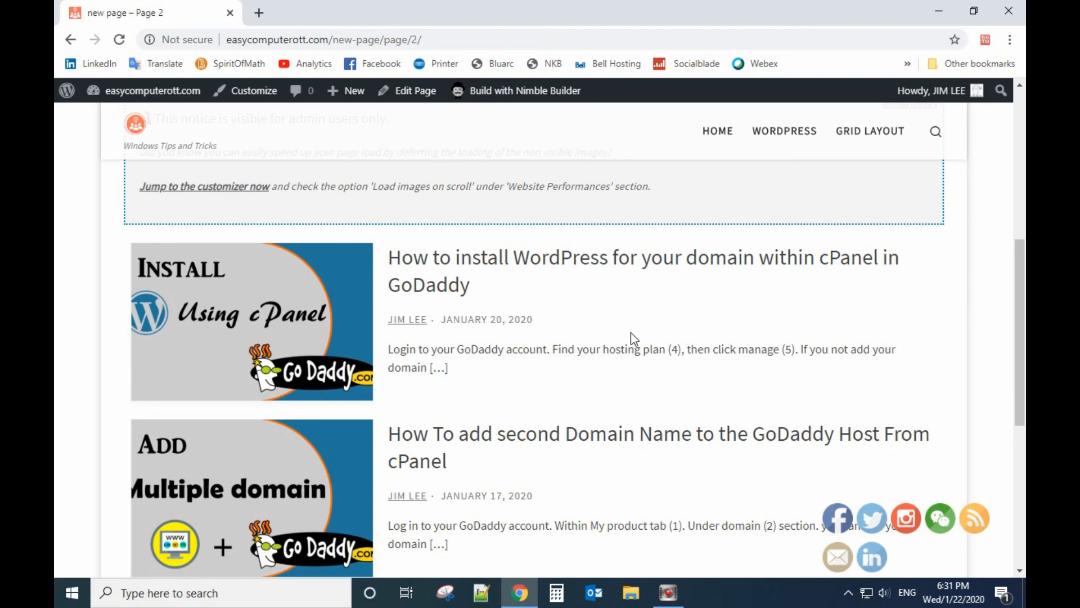
mouse_move(634, 355)
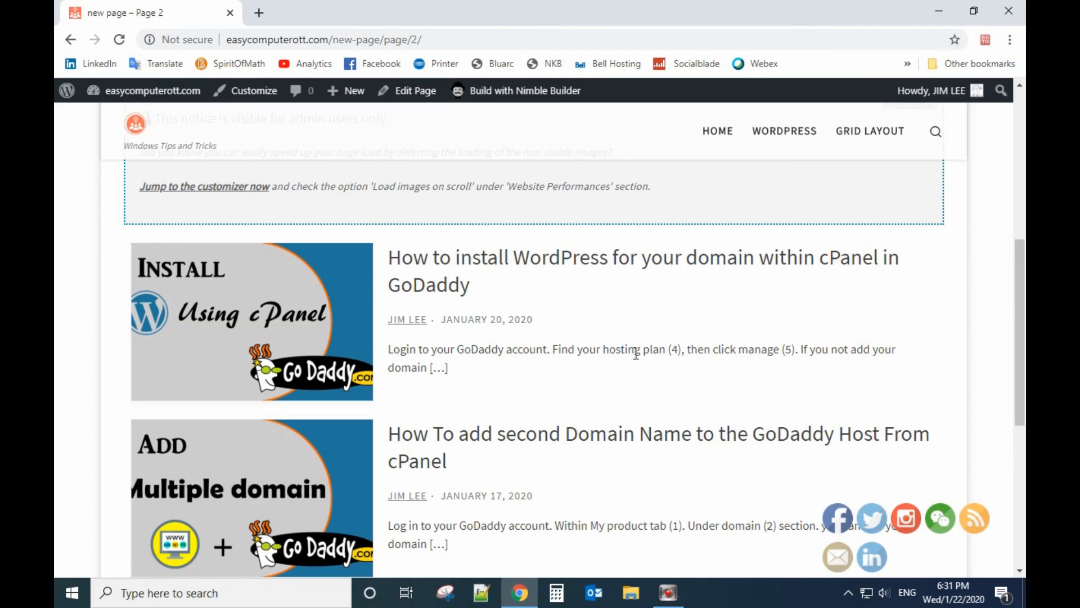